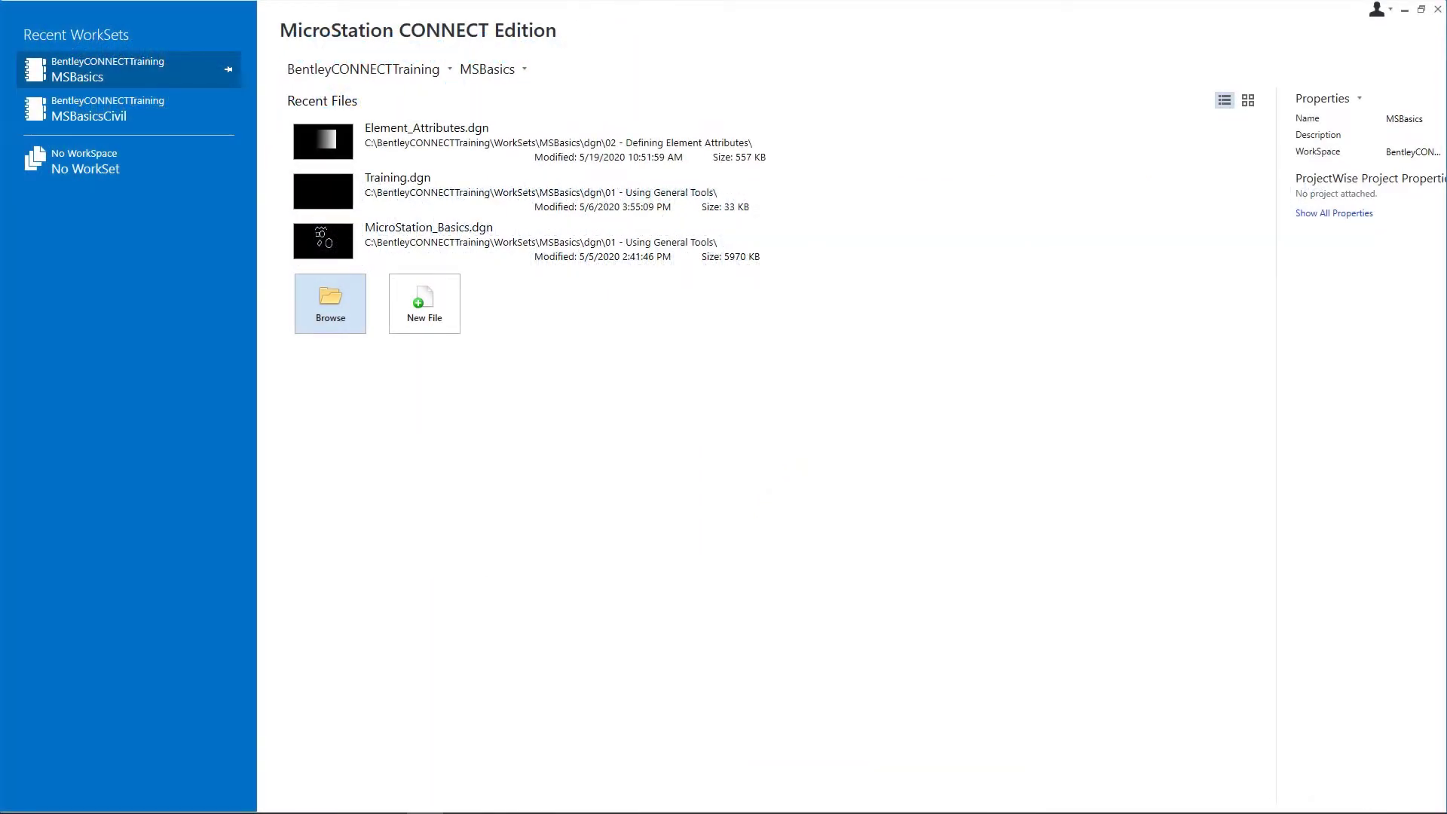
mouse_move(207, 340)
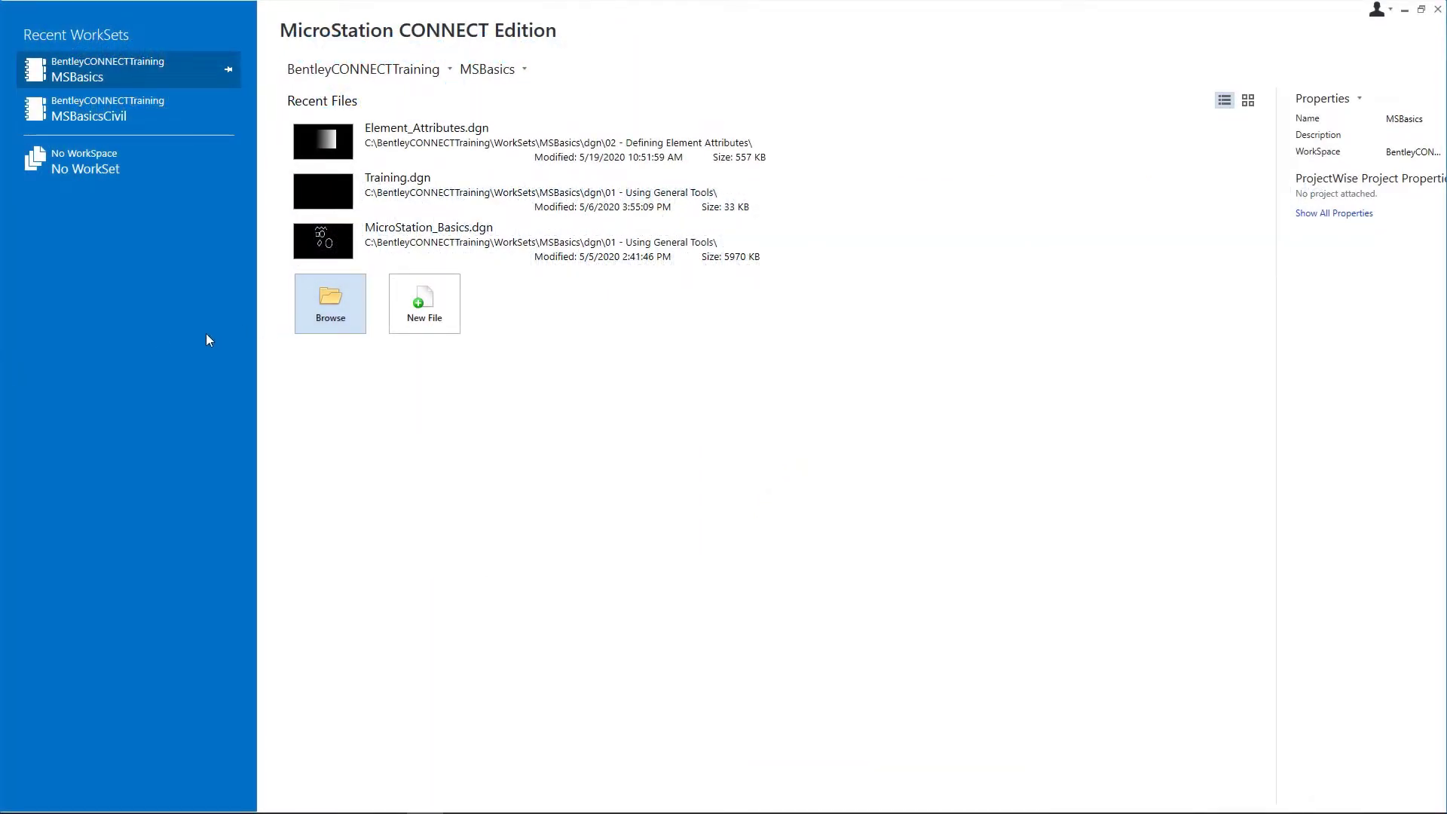
mouse_move(160, 382)
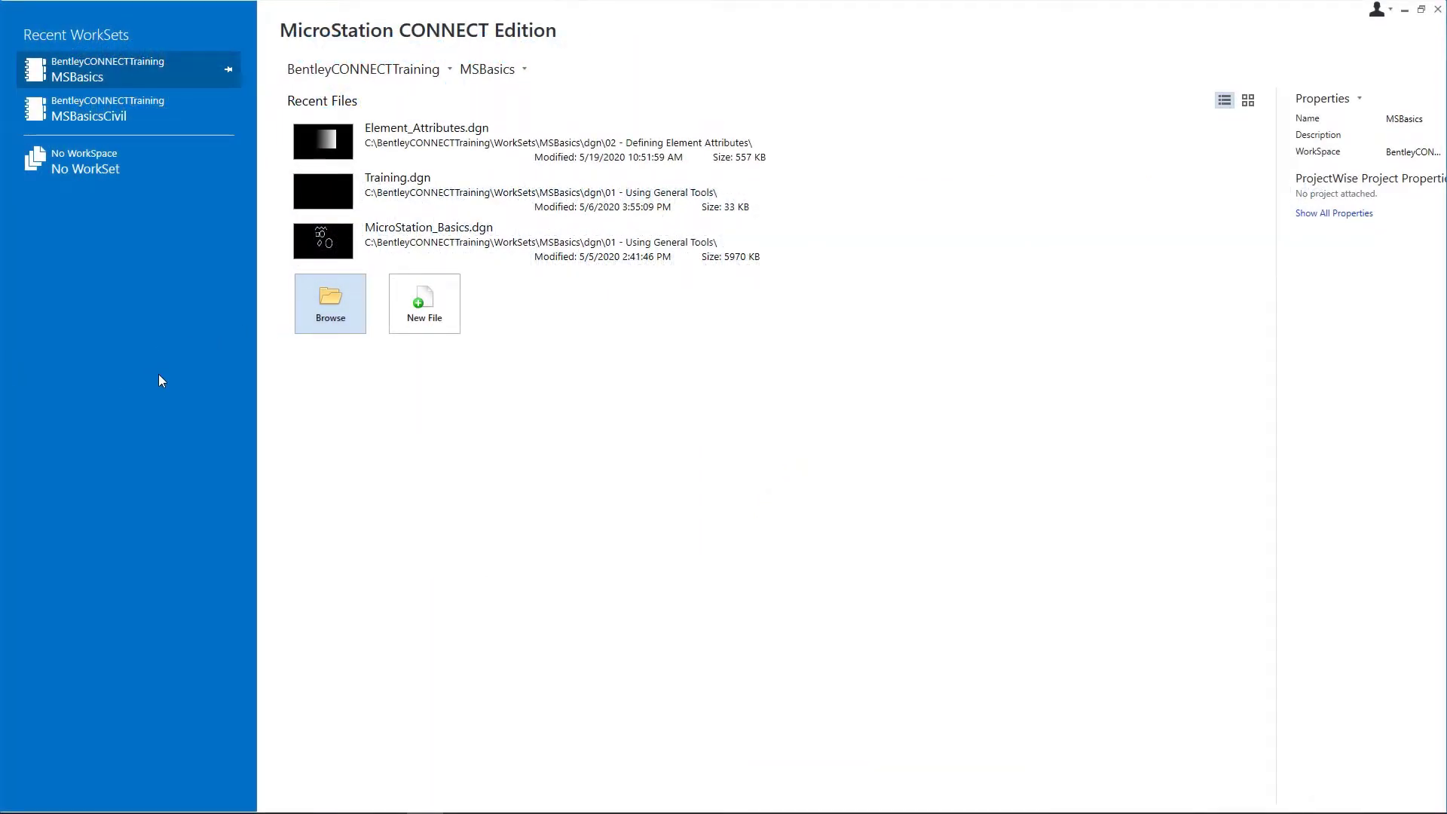
mouse_move(155, 378)
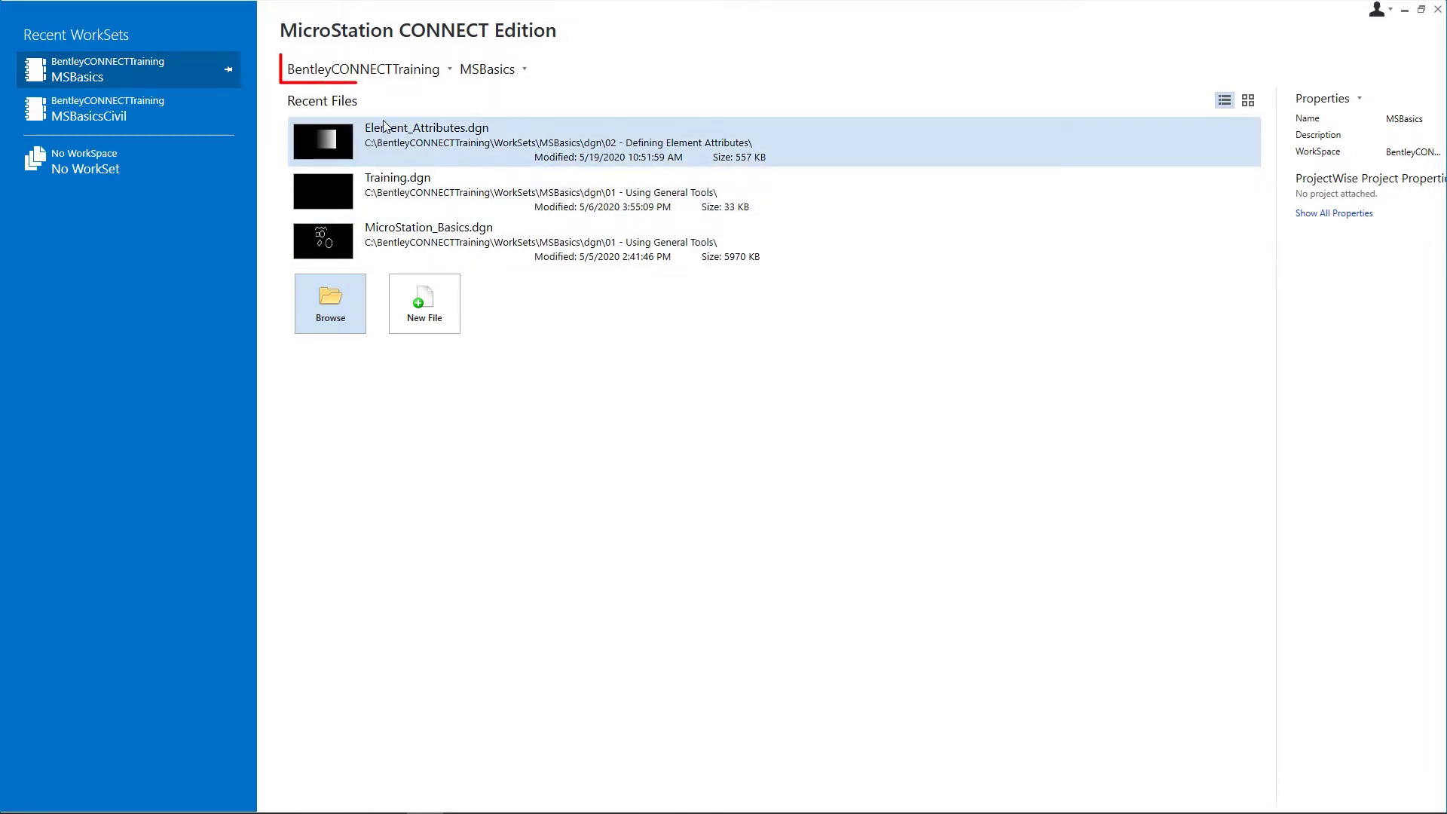
mouse_move(367, 69)
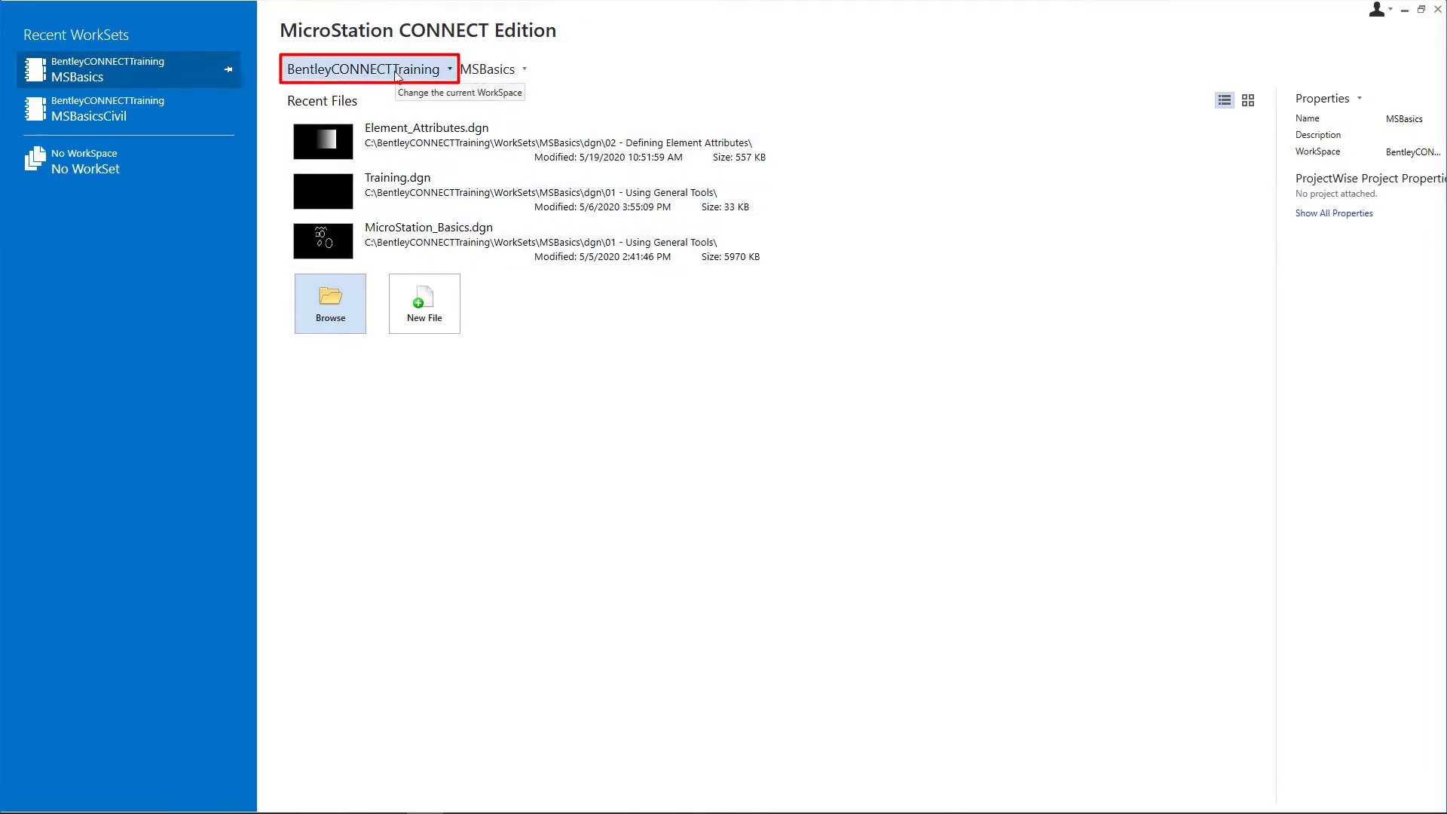
mouse_move(494, 69)
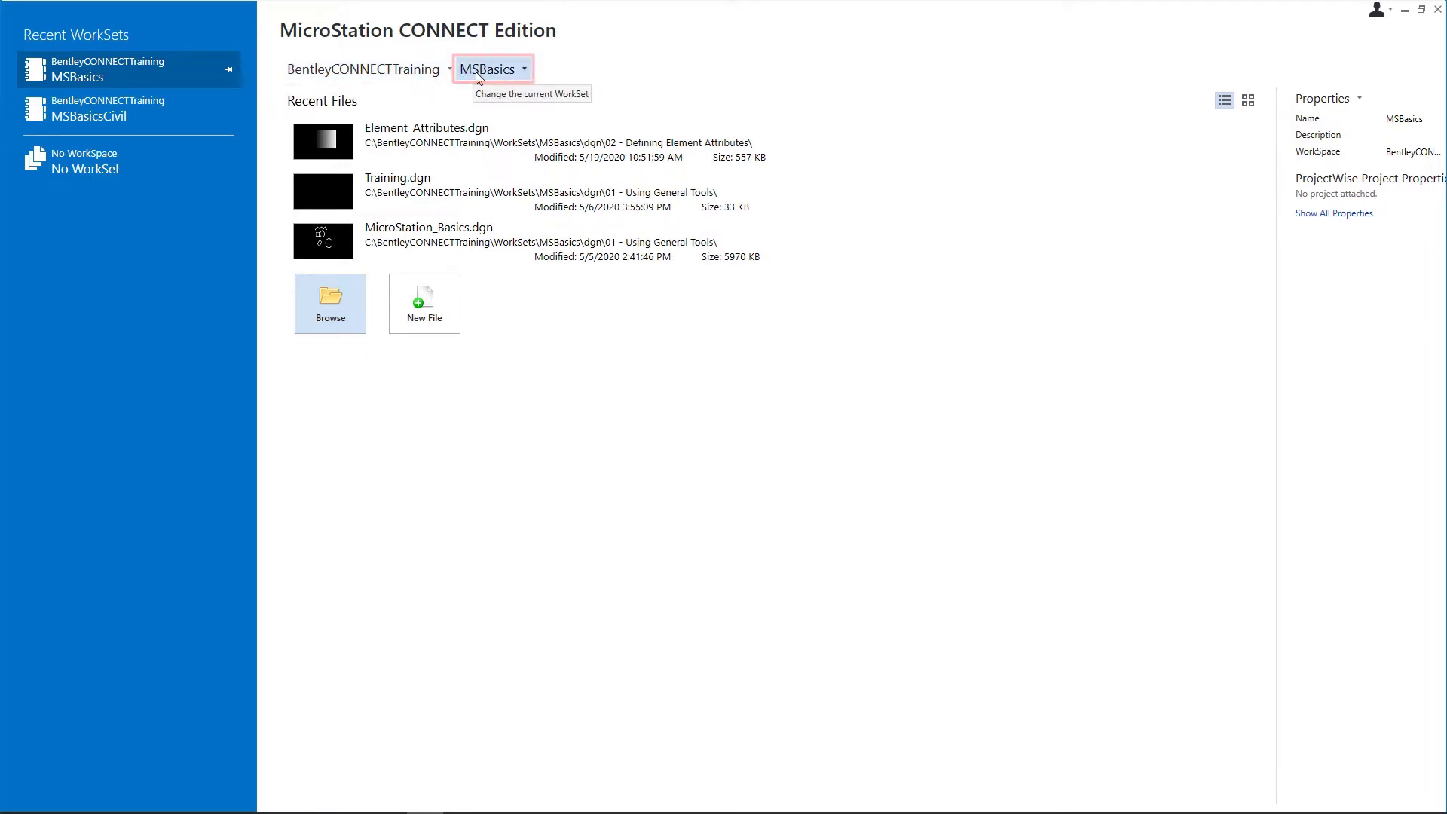
mouse_move(329, 304)
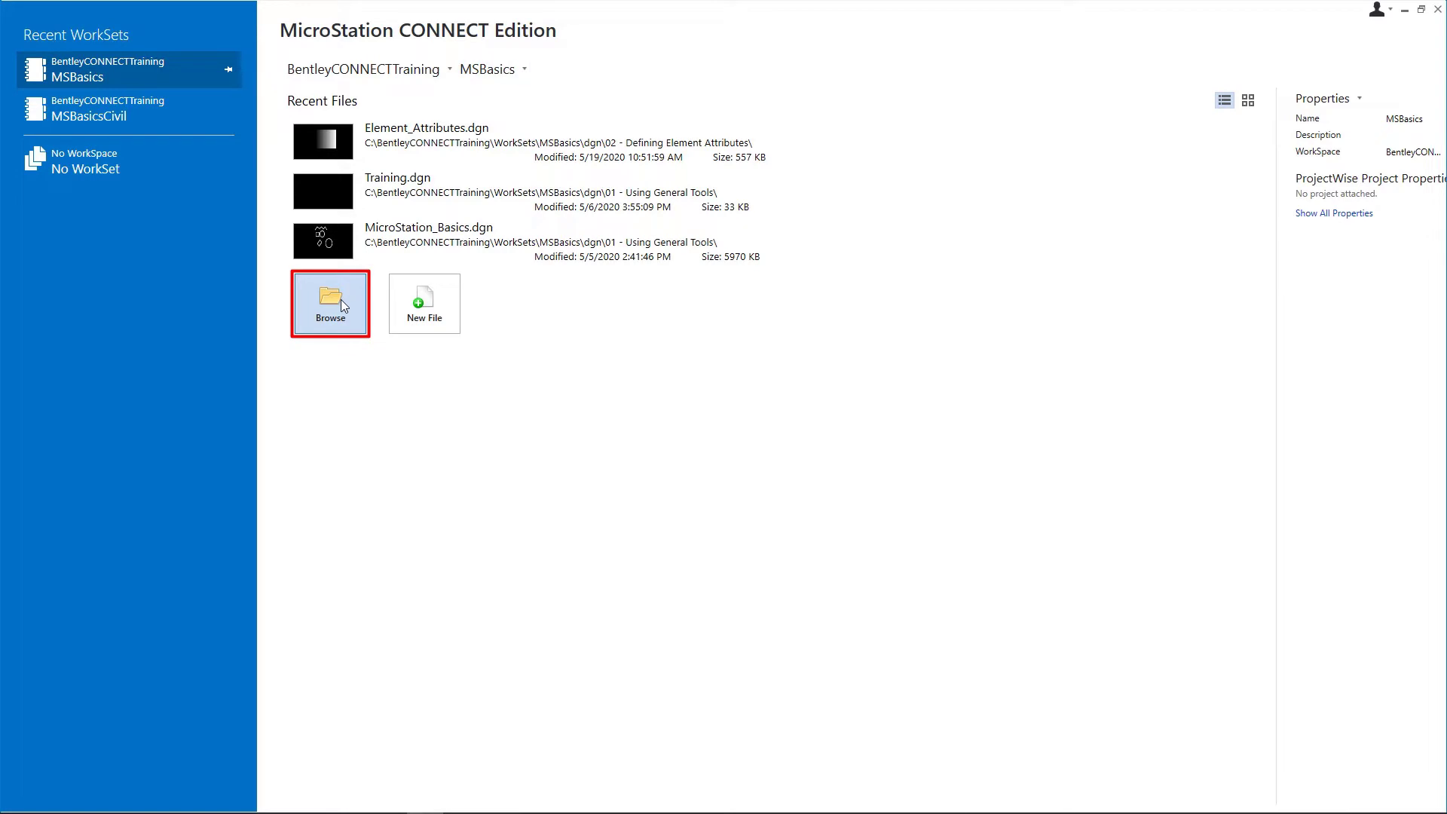
- Browse to the '03 - Controlling the Display of Designs' folder and open Viewing_Designs.dgn
click(329, 304)
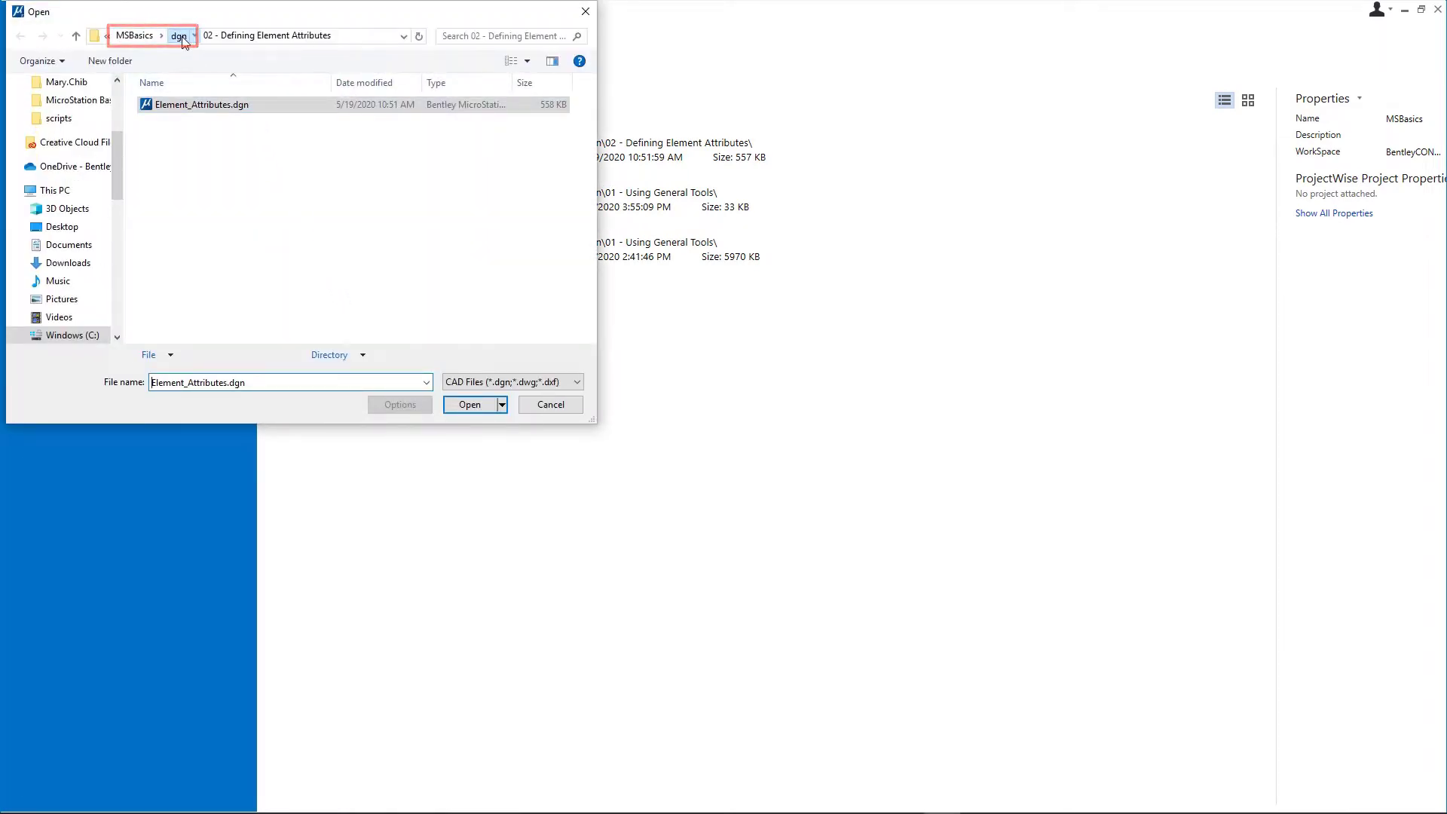
click(178, 35)
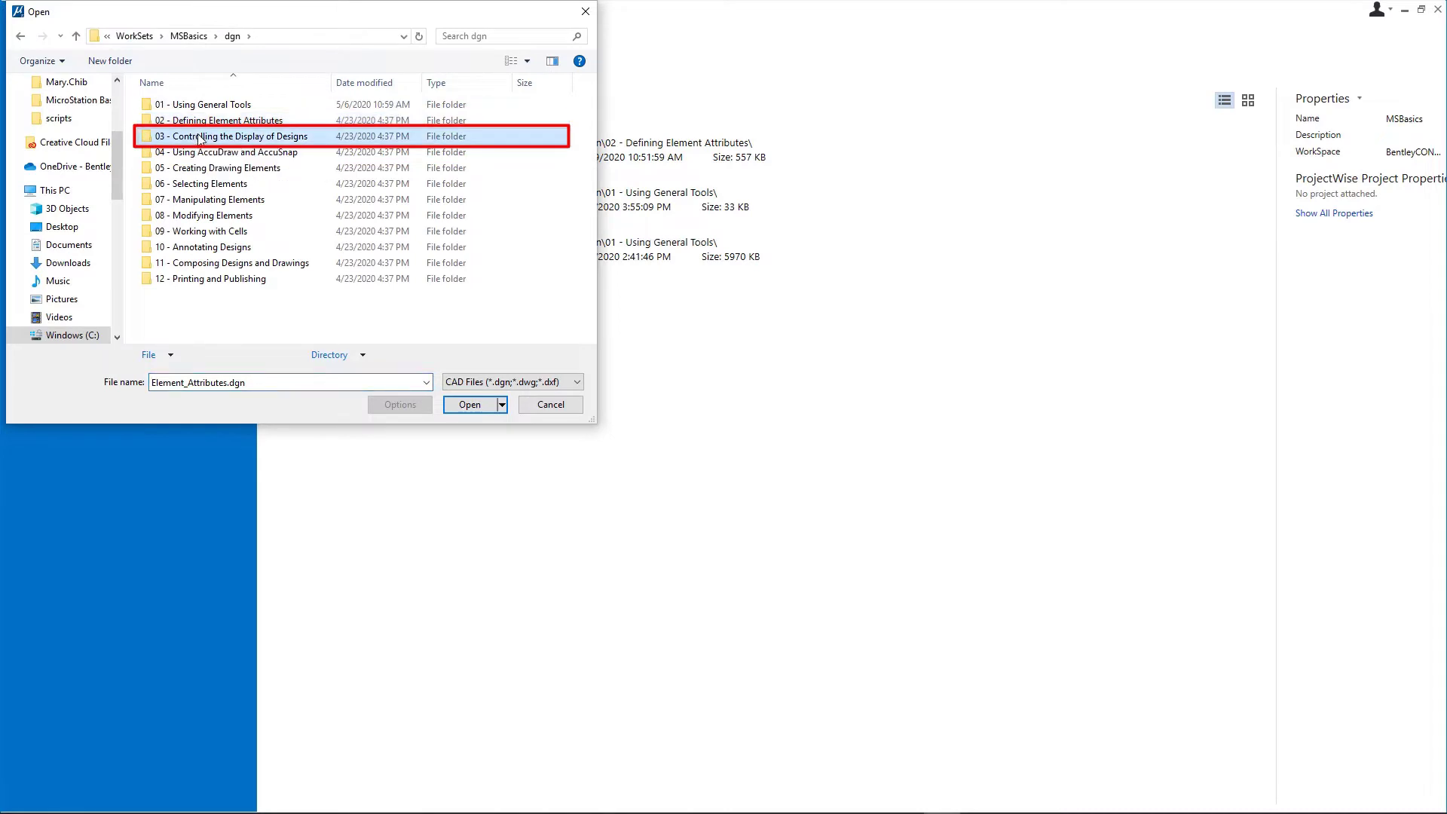
double_click(233, 135)
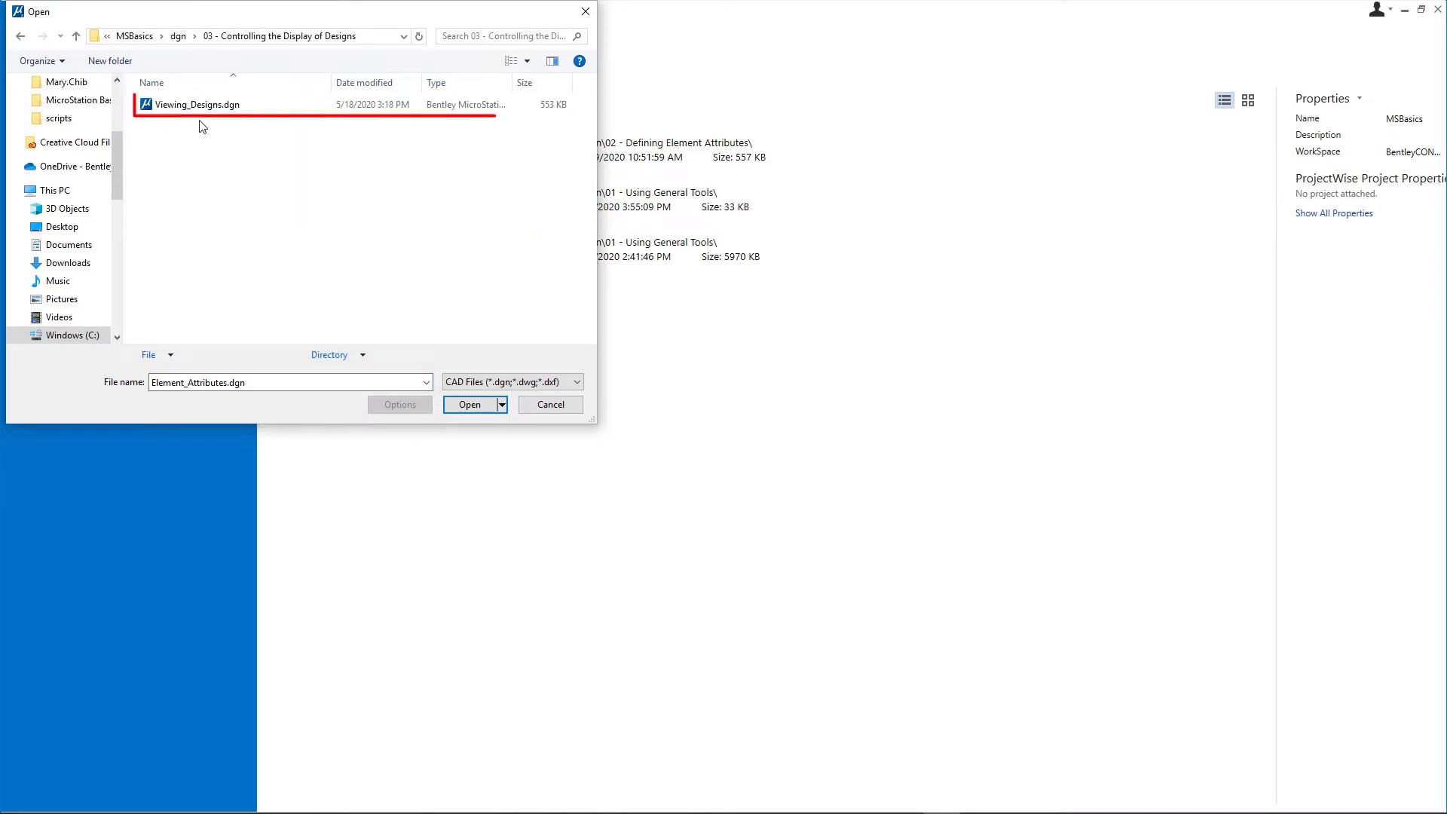
click(550, 404)
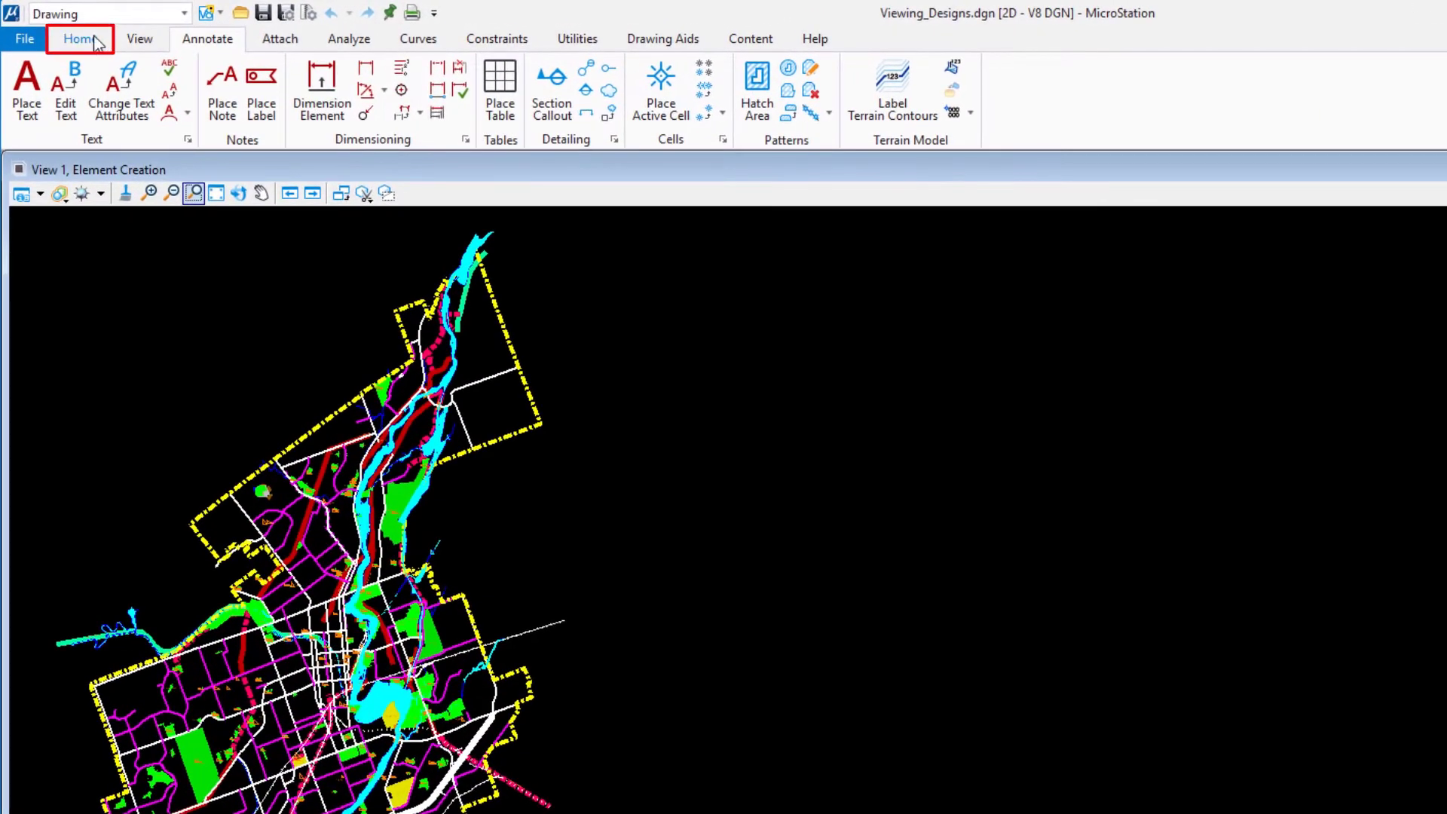
- Show the Home ribbon tools and close the Models dialog, leaving the city map displayed
click(80, 38)
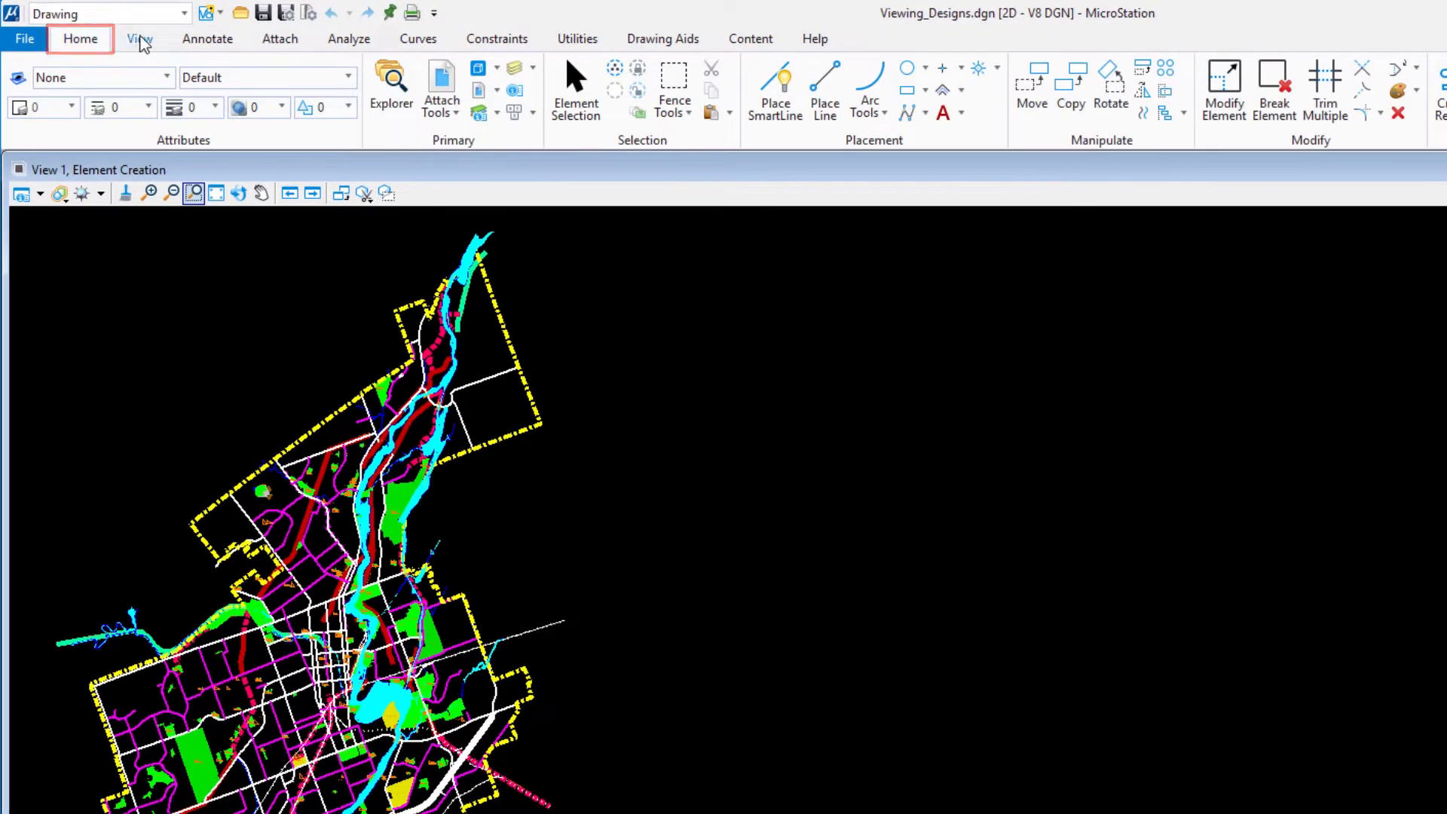
click(358, 70)
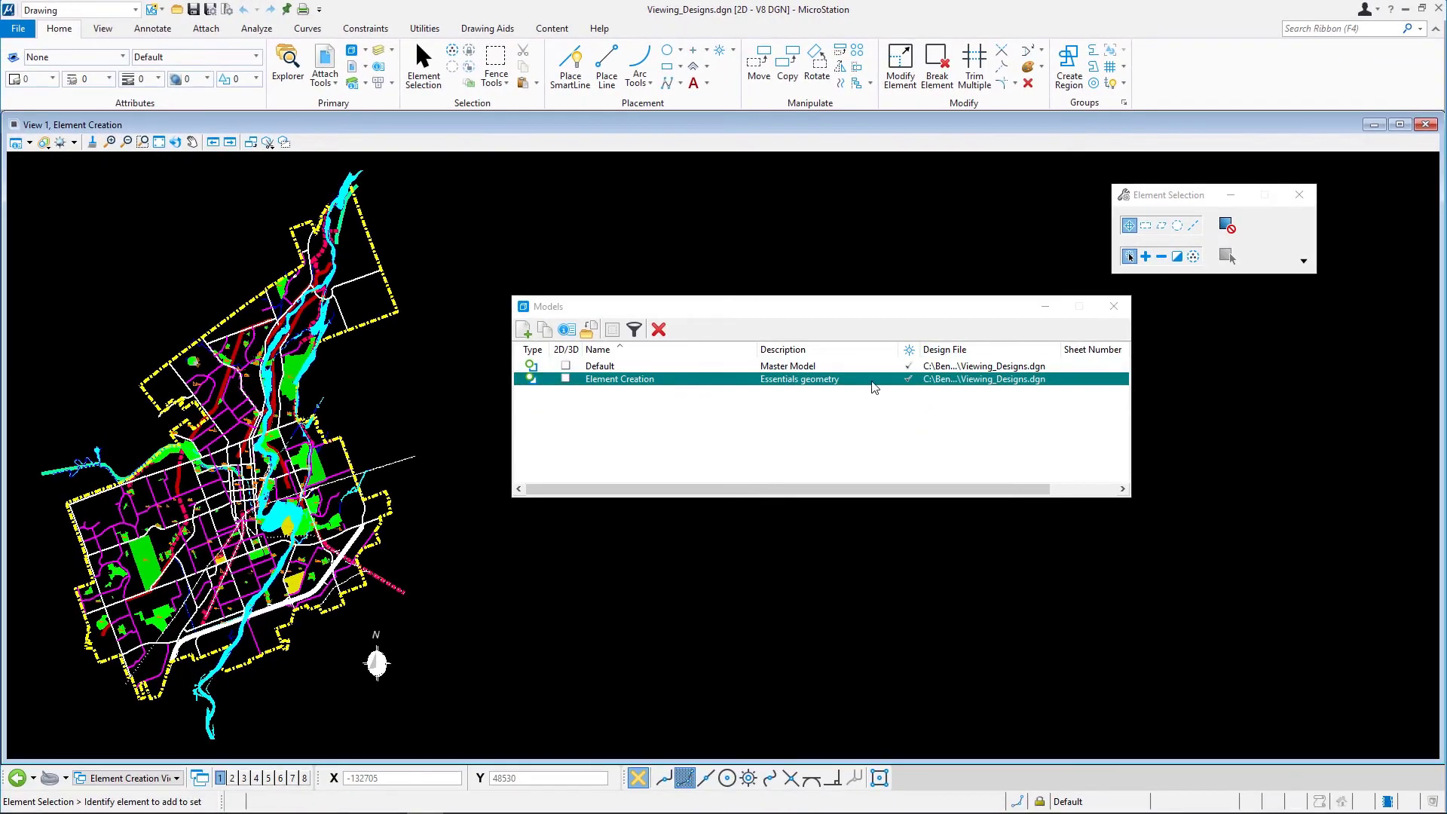
click(1113, 306)
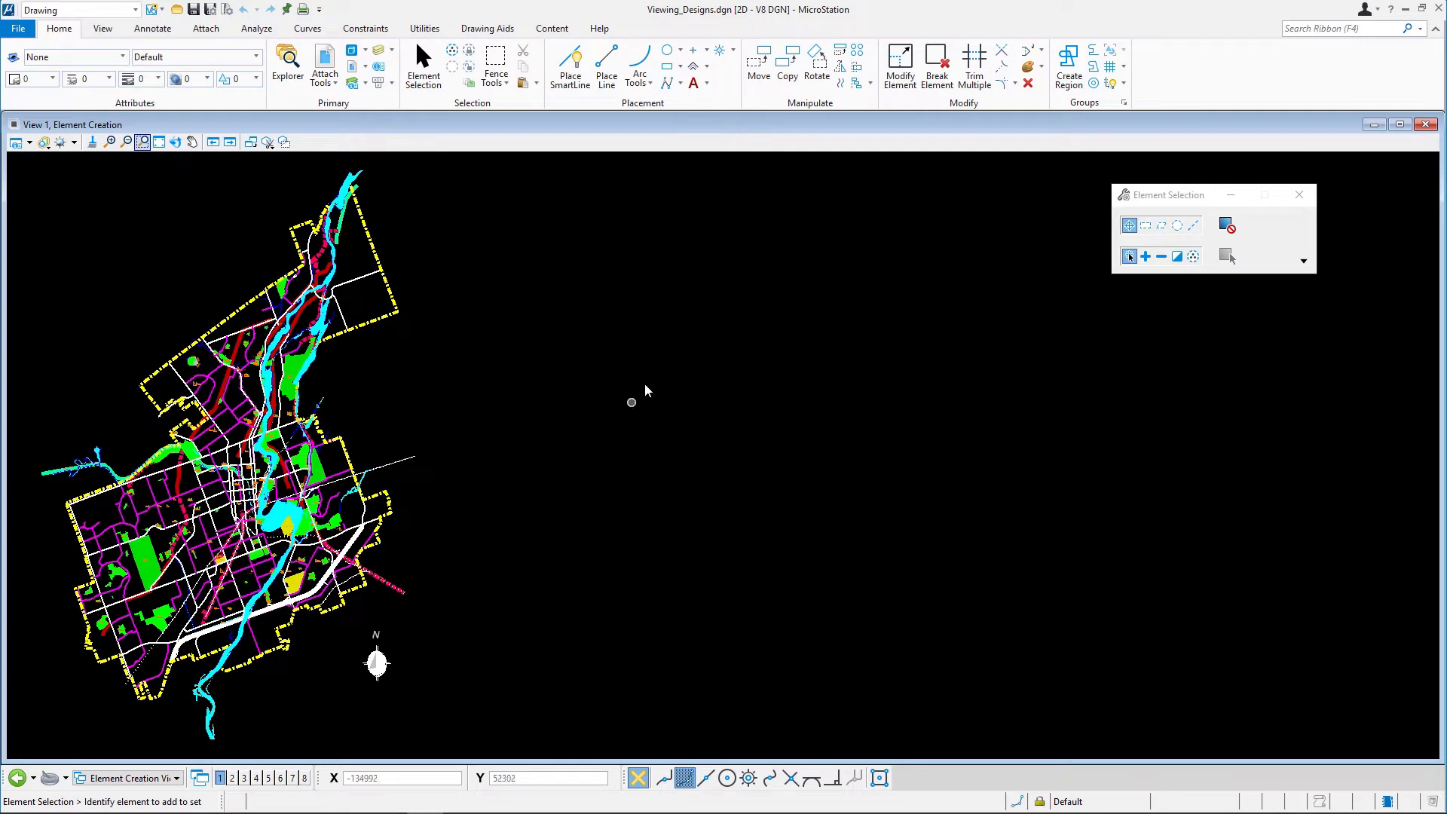
- Window-zoom into the northern city center, then fit the whole city map in view
click(142, 141)
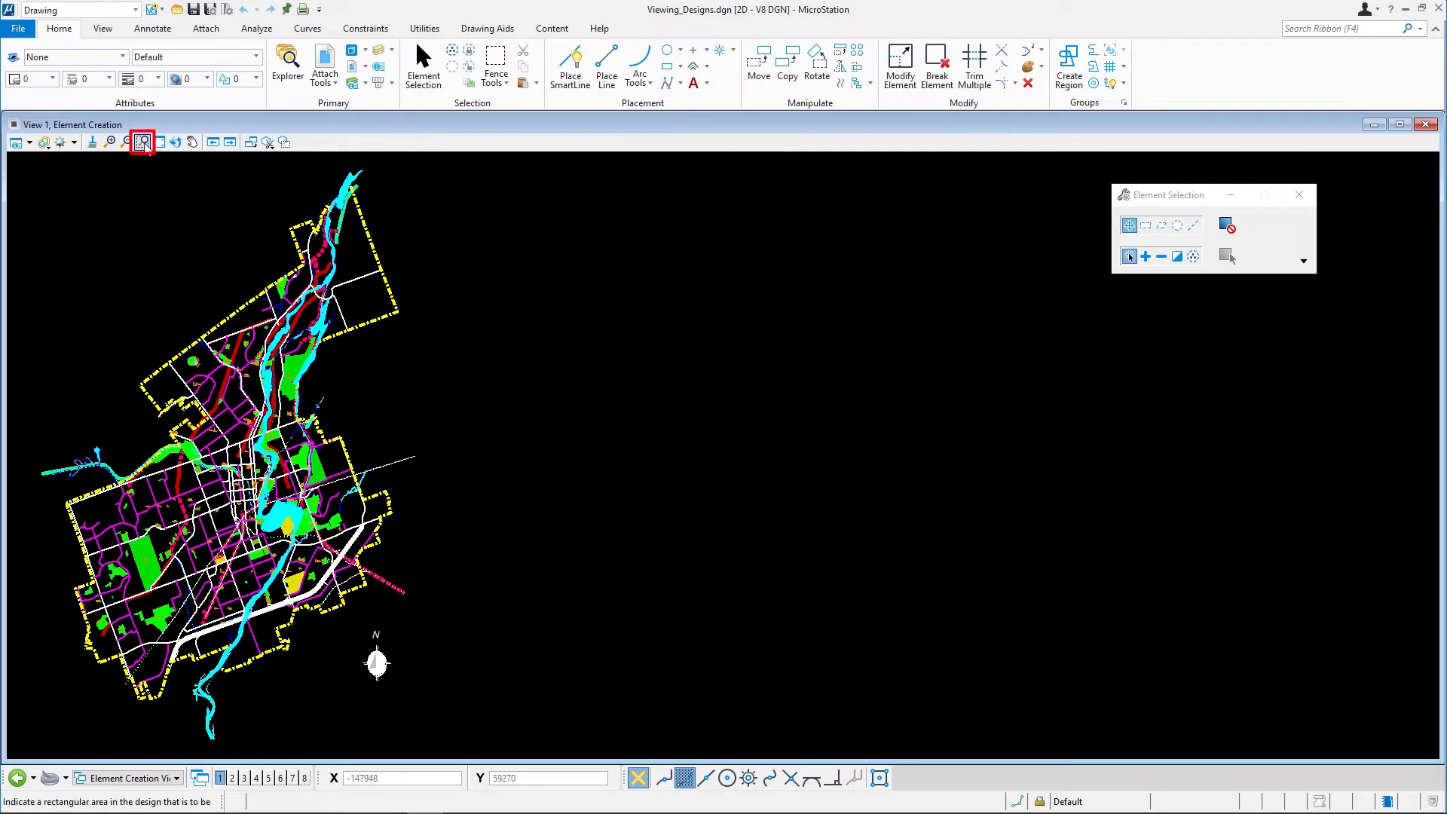
click(143, 141)
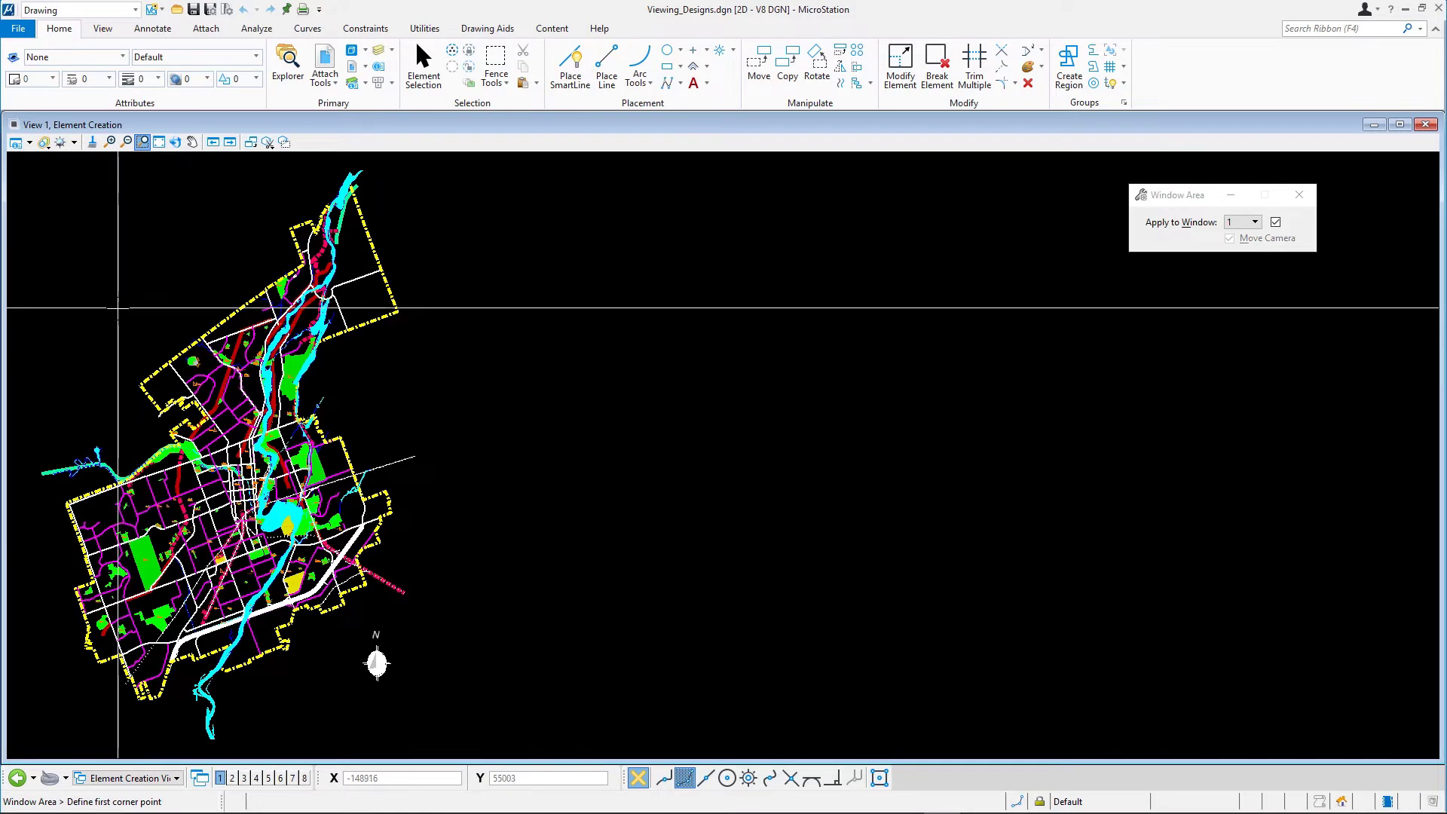
click(116, 320)
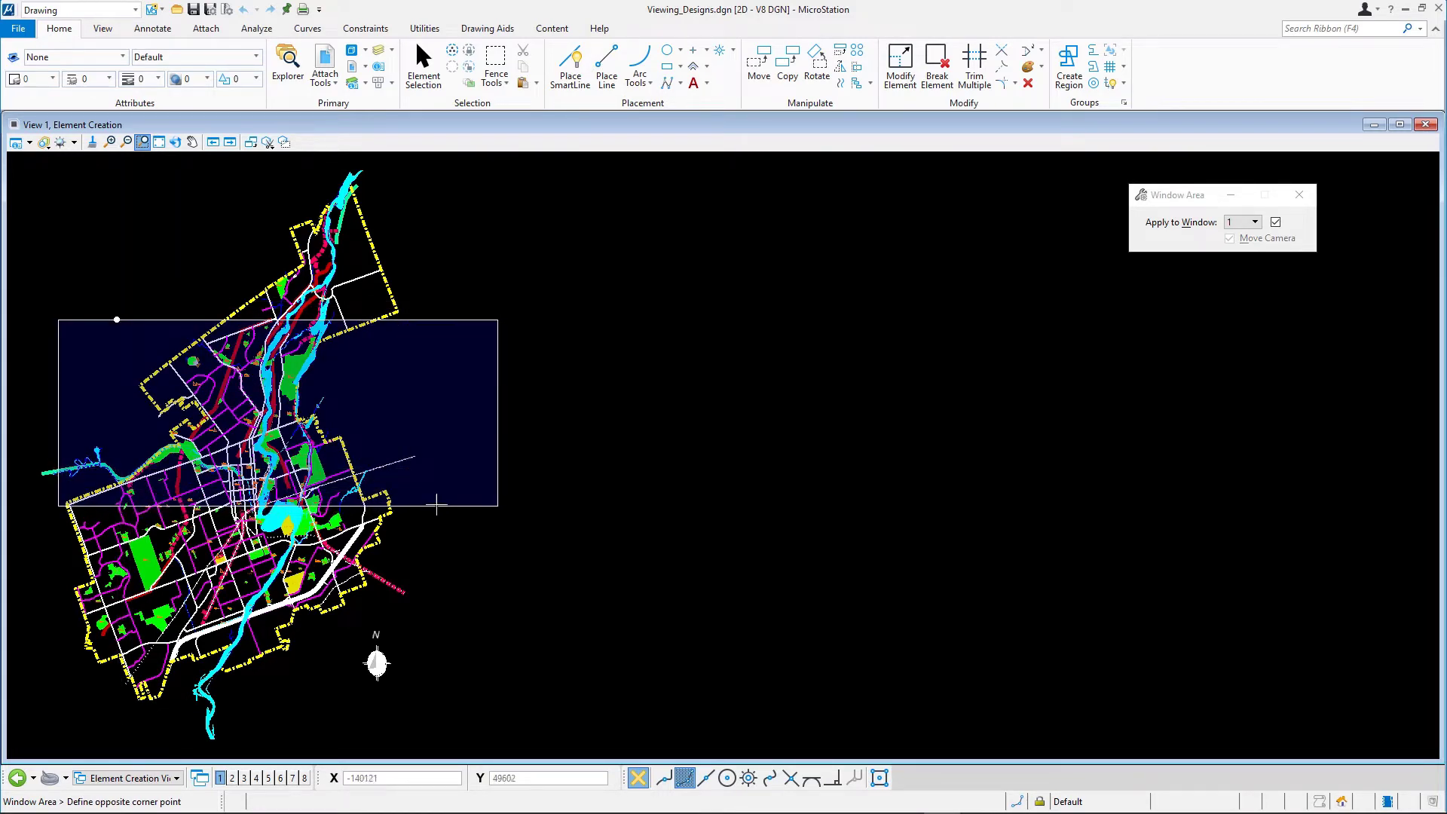
click(435, 505)
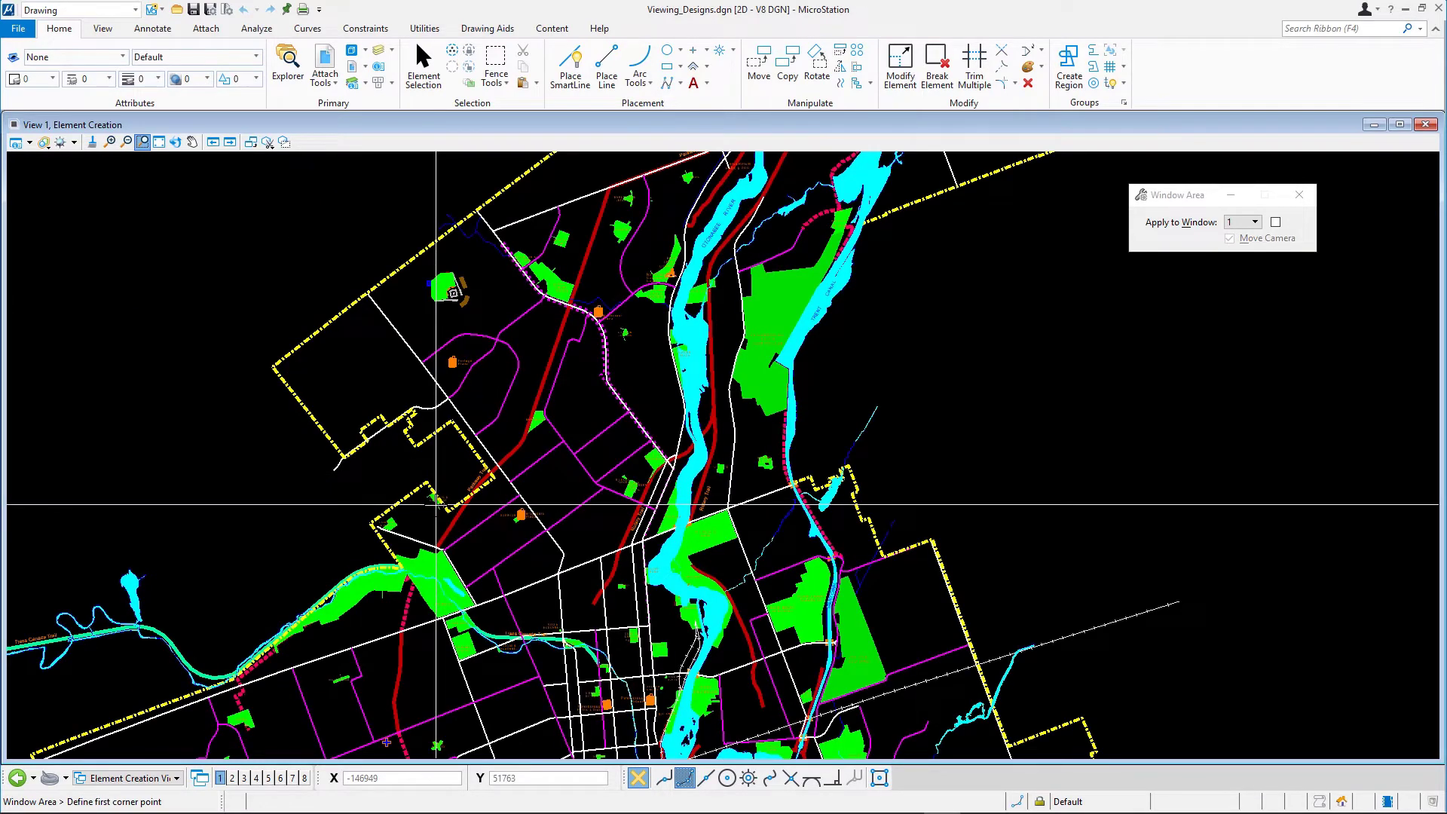
mouse_move(428, 486)
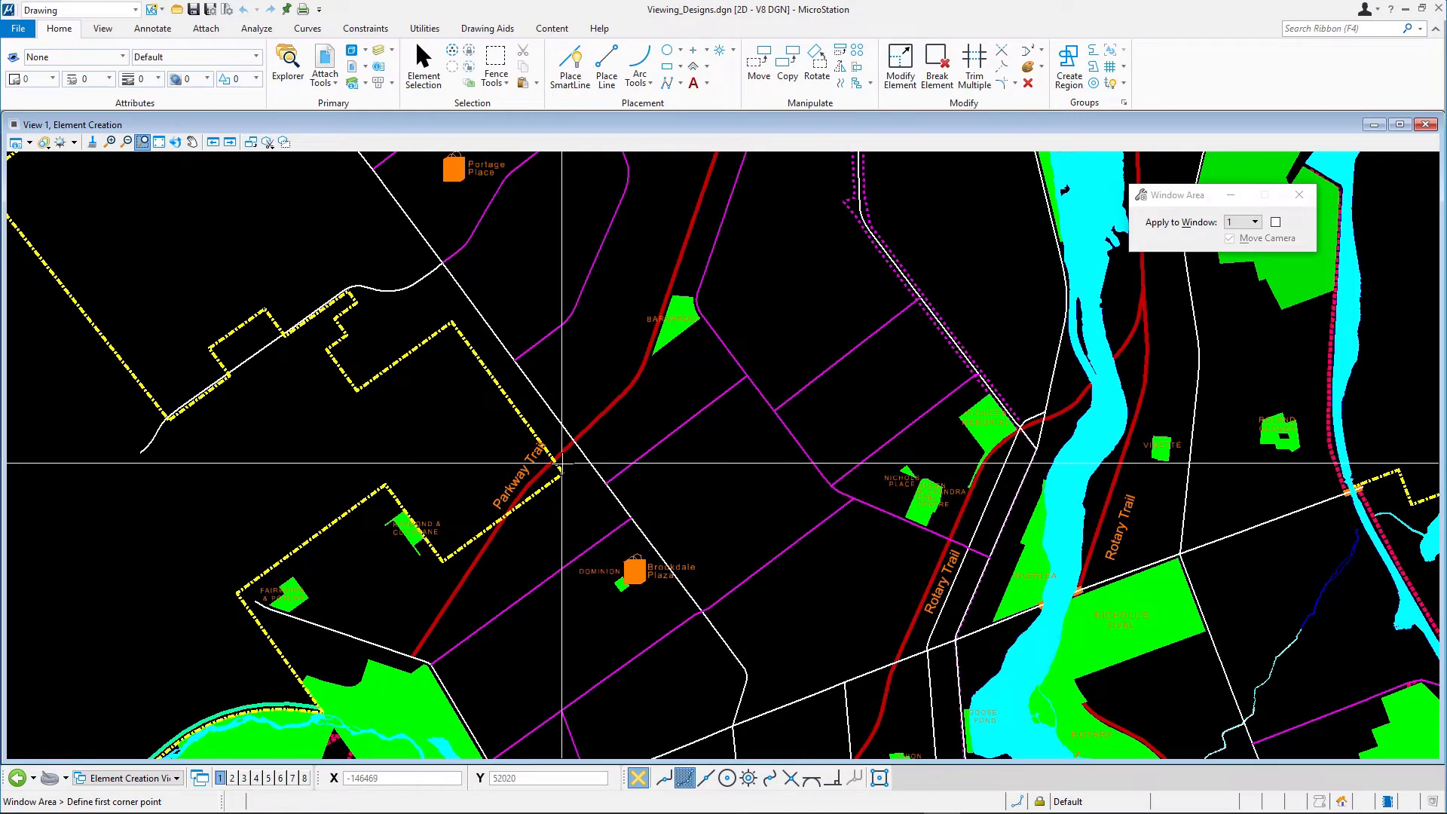
click(423, 67)
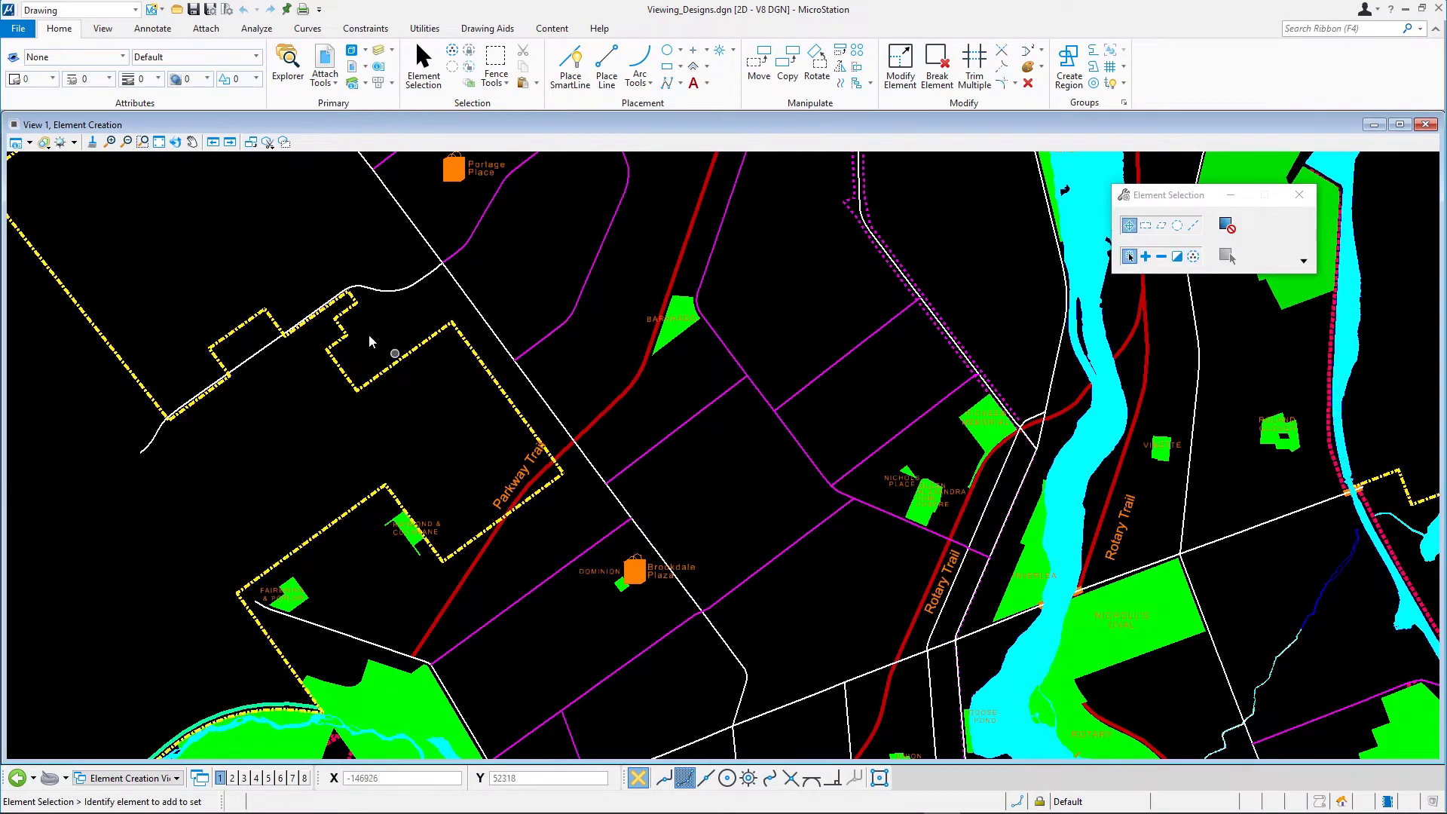
mouse_move(159, 141)
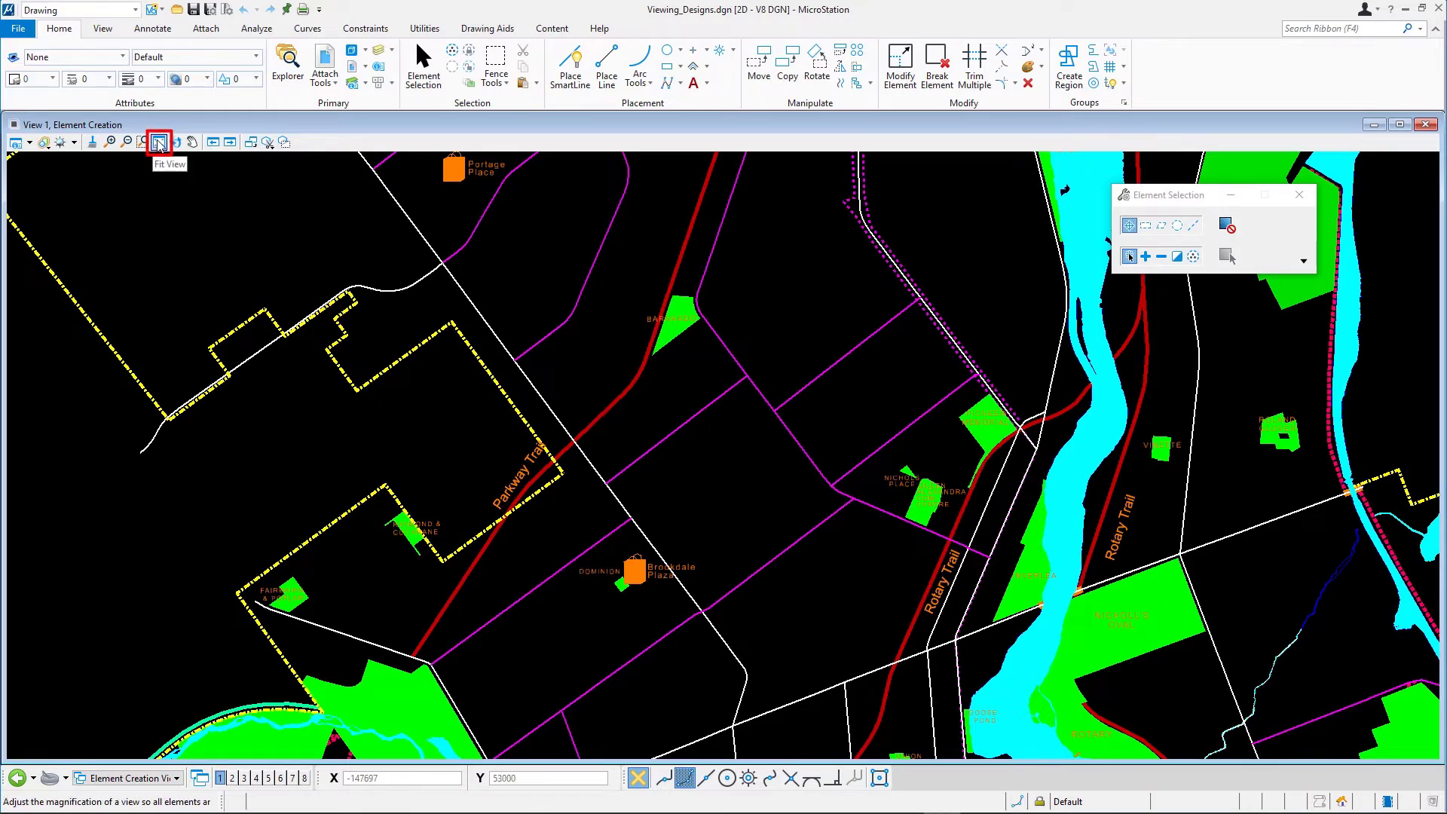
click(157, 141)
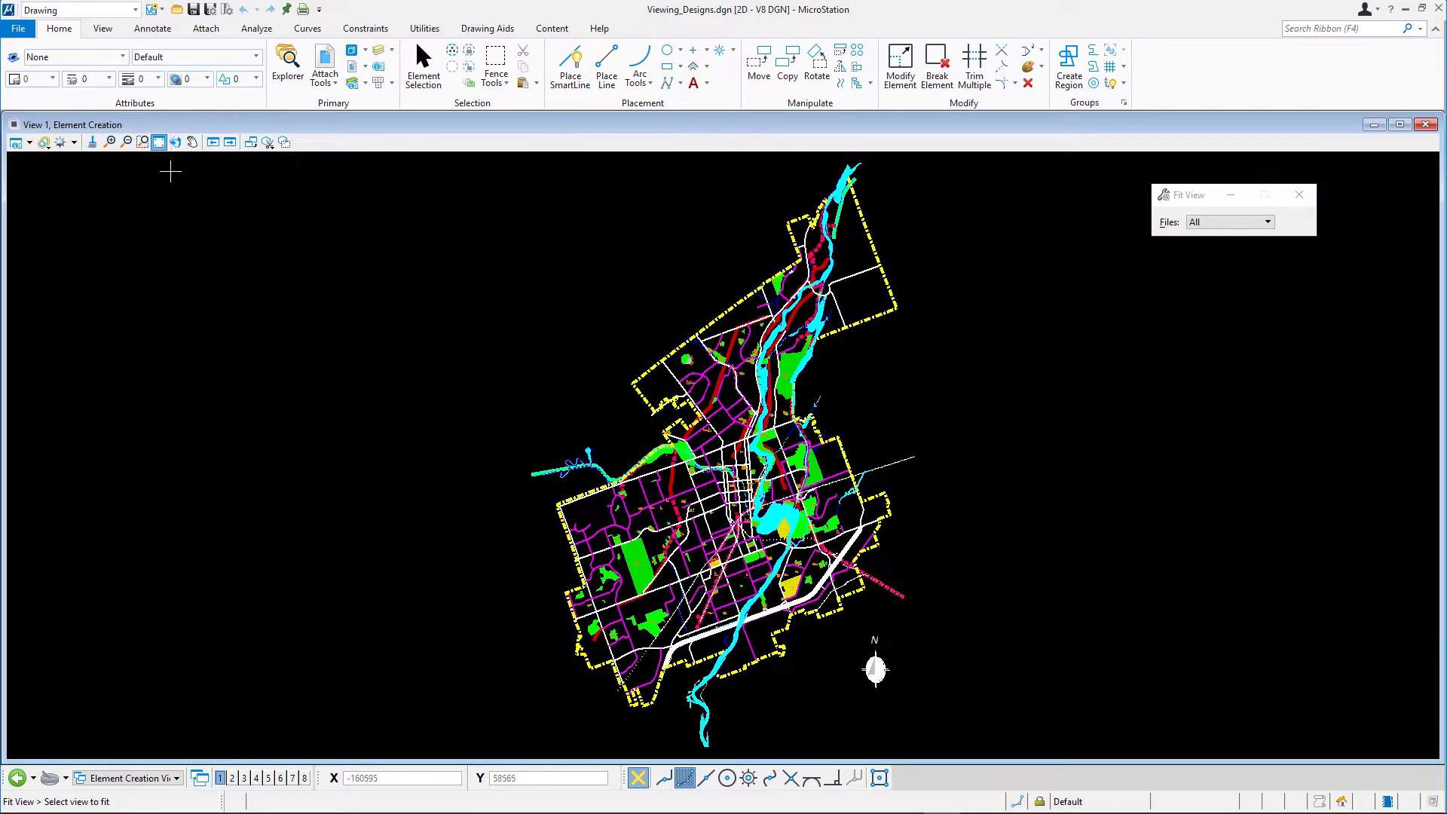
mouse_move(180, 188)
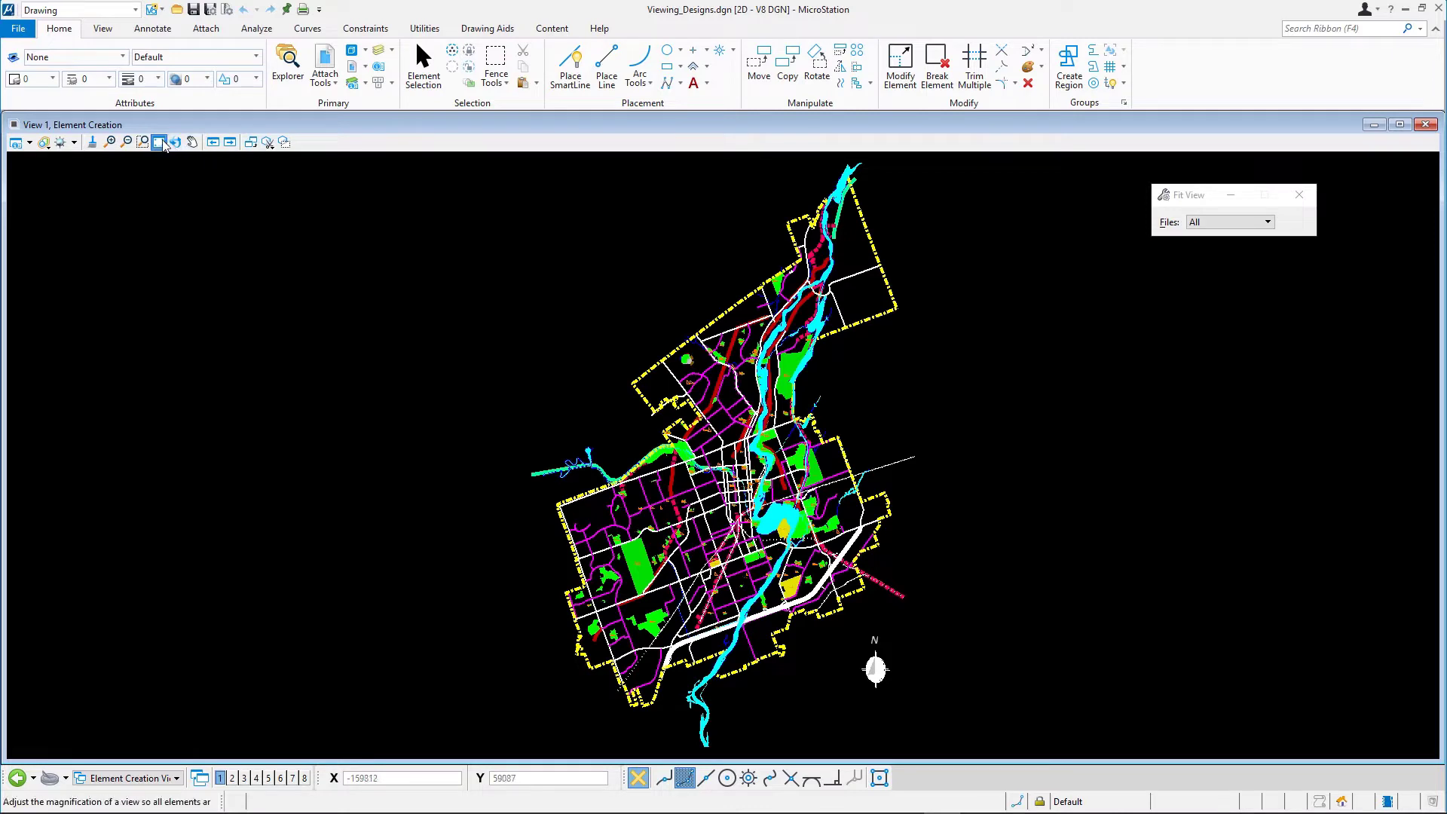
- Zoom the city map in and out by a factor of two, then pan it leftward
click(109, 141)
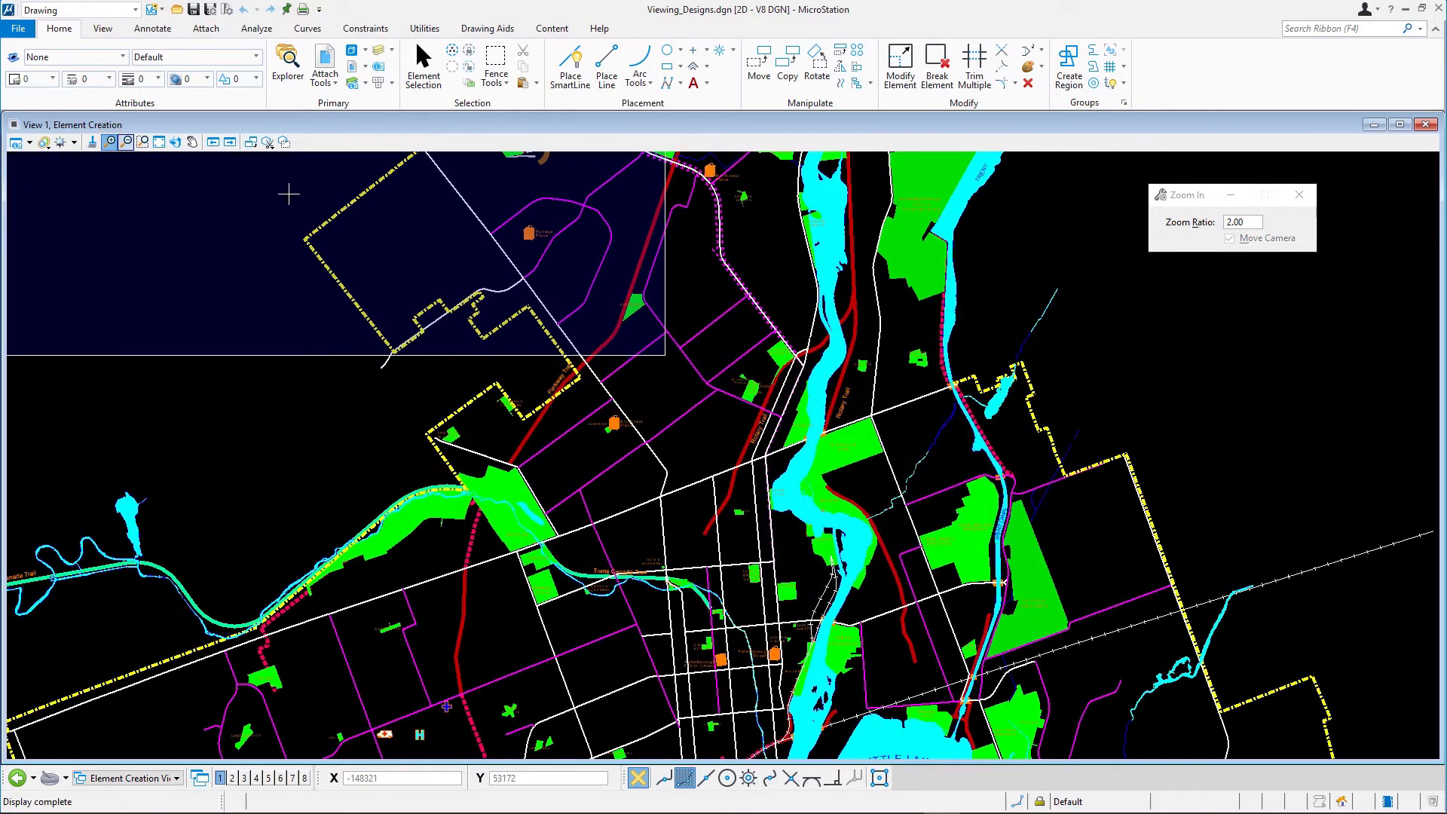
click(125, 141)
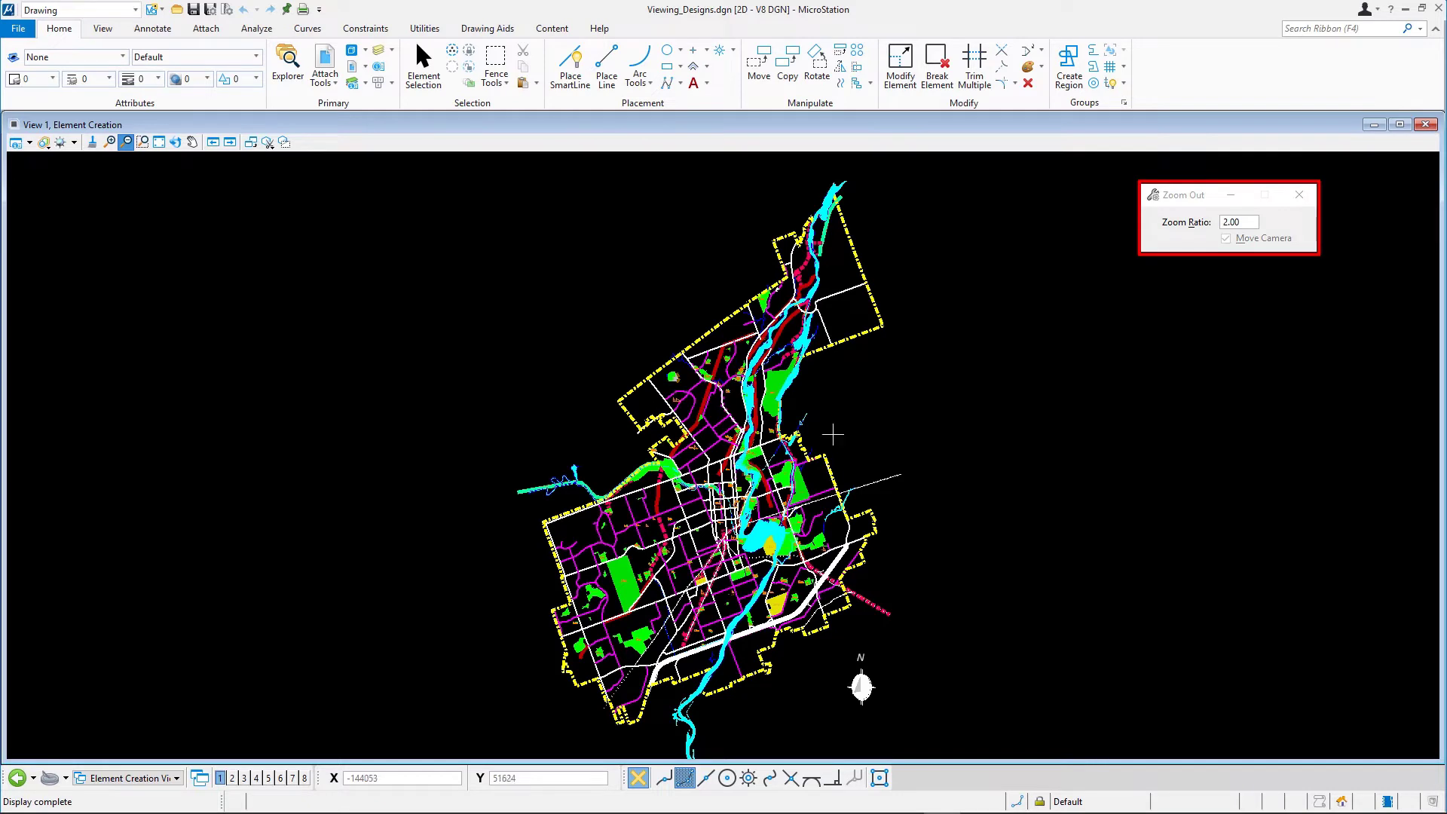
mouse_move(1204, 235)
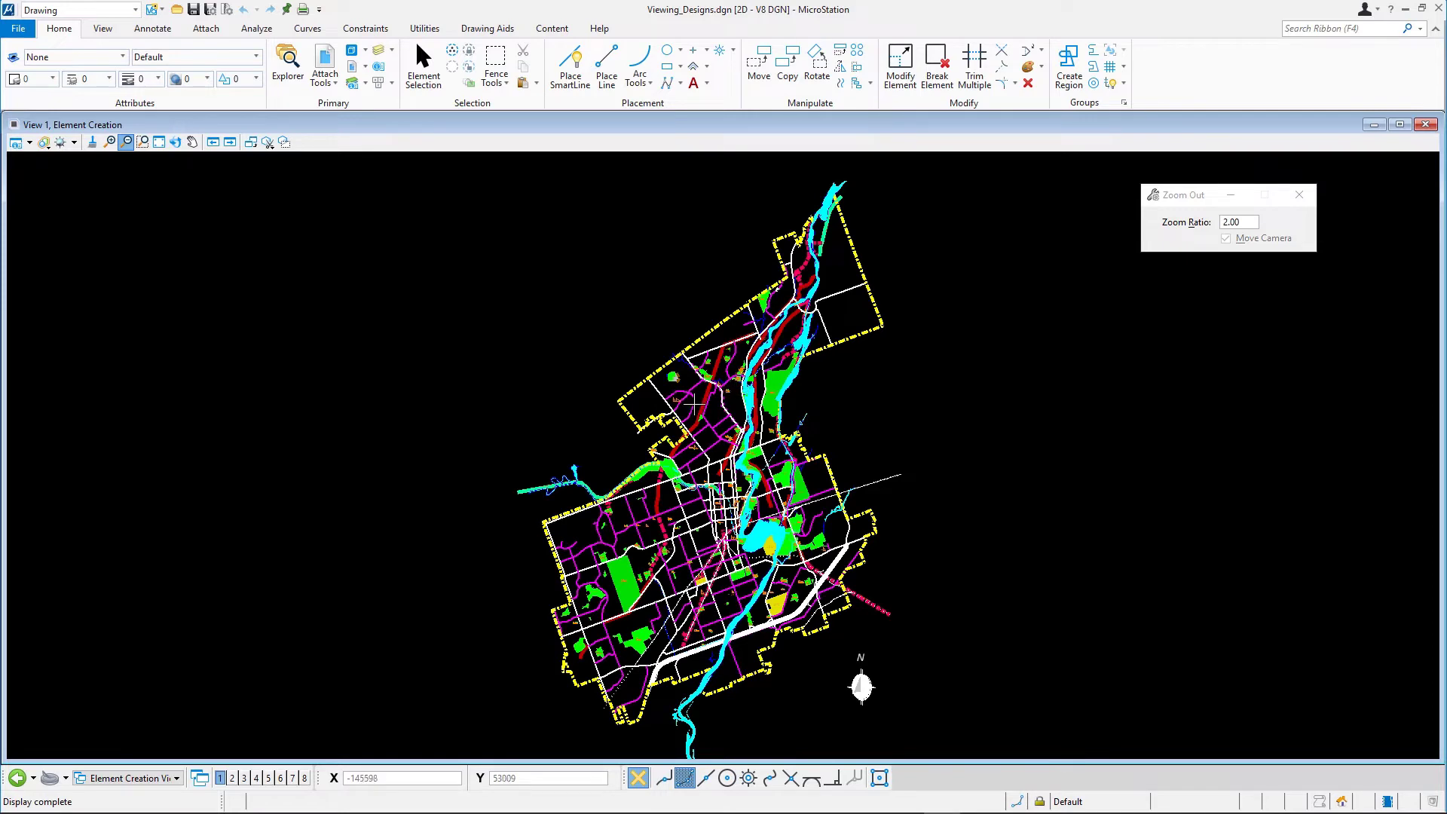
mouse_move(692, 408)
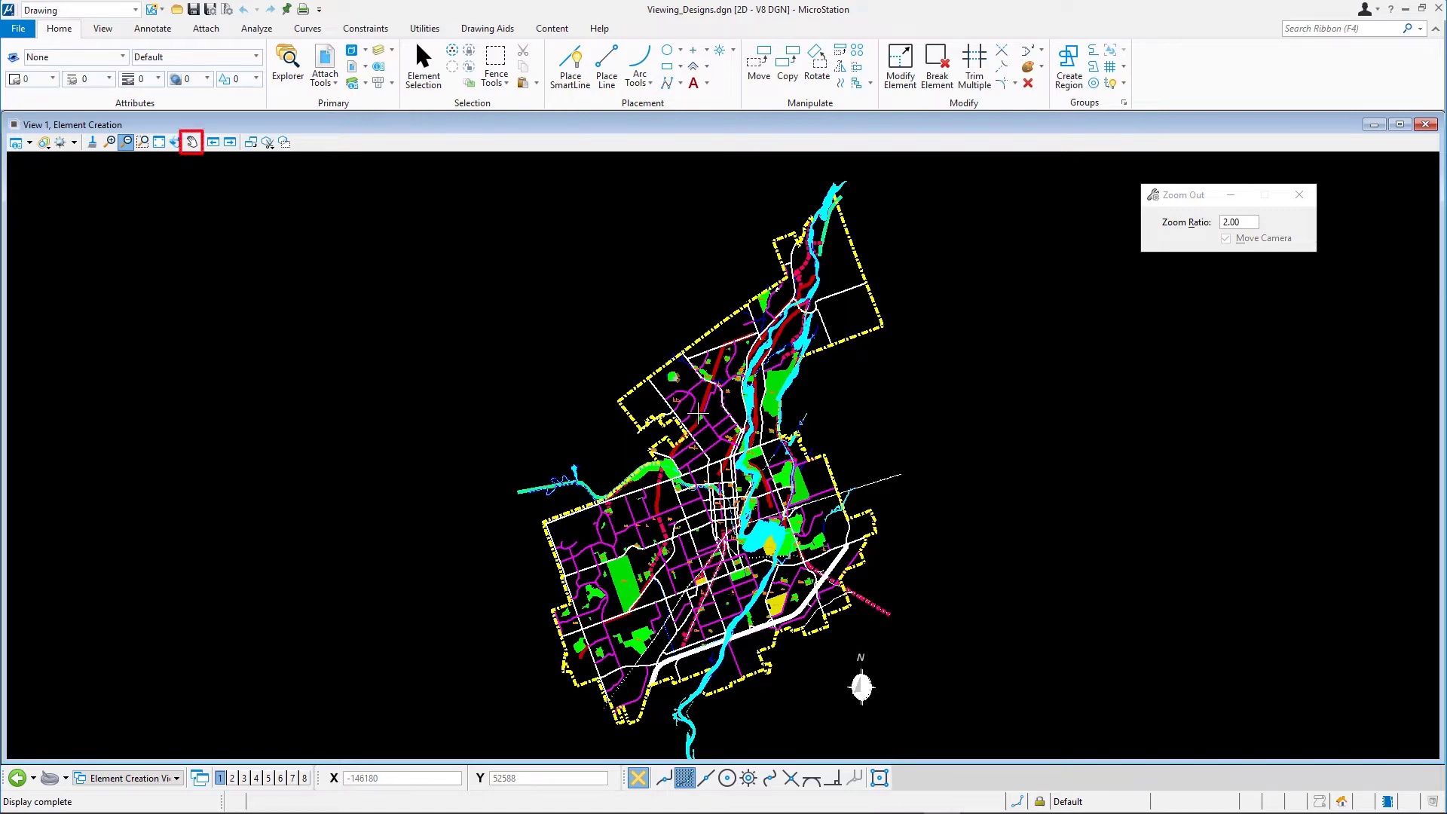
click(193, 142)
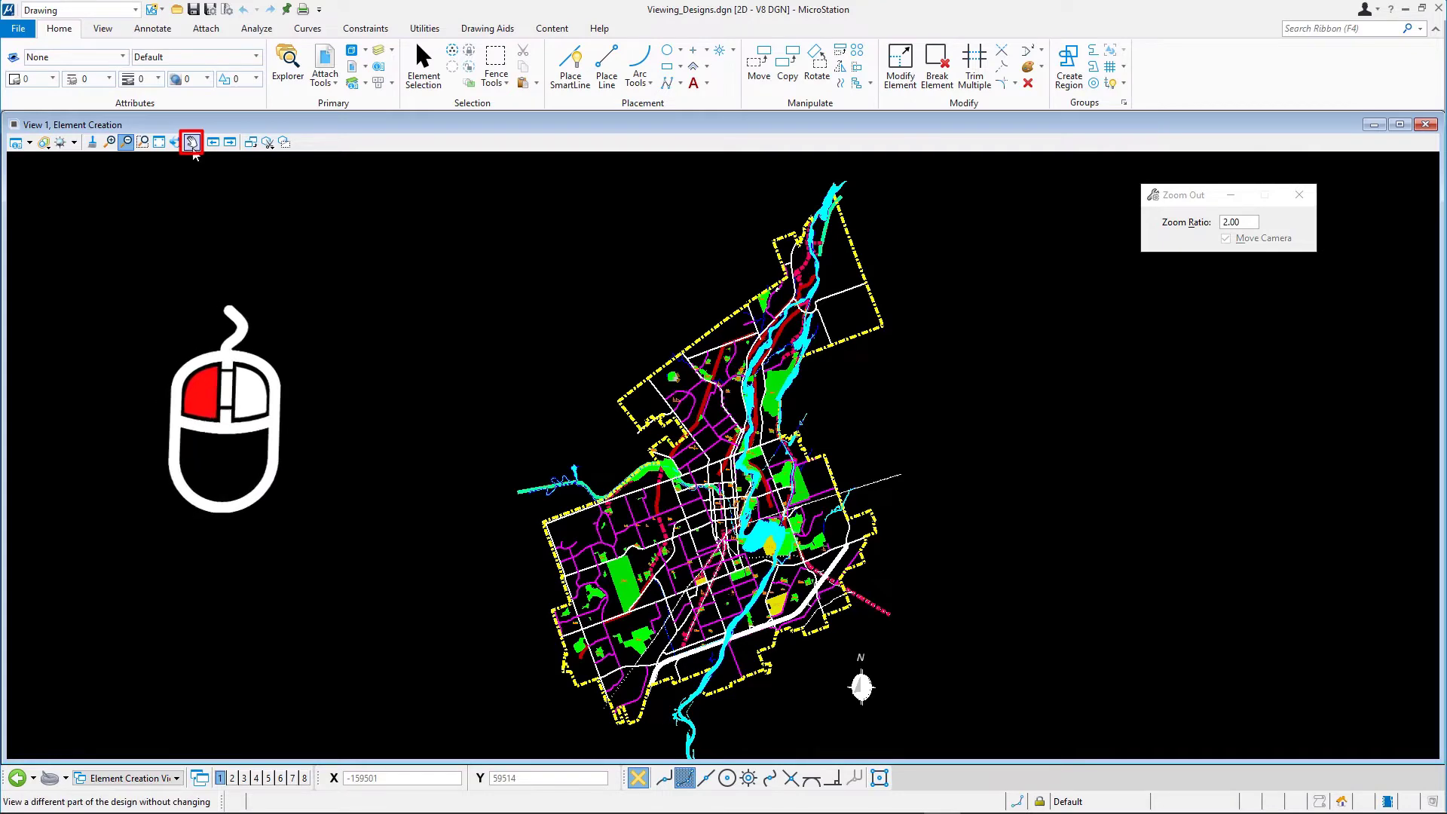
click(193, 141)
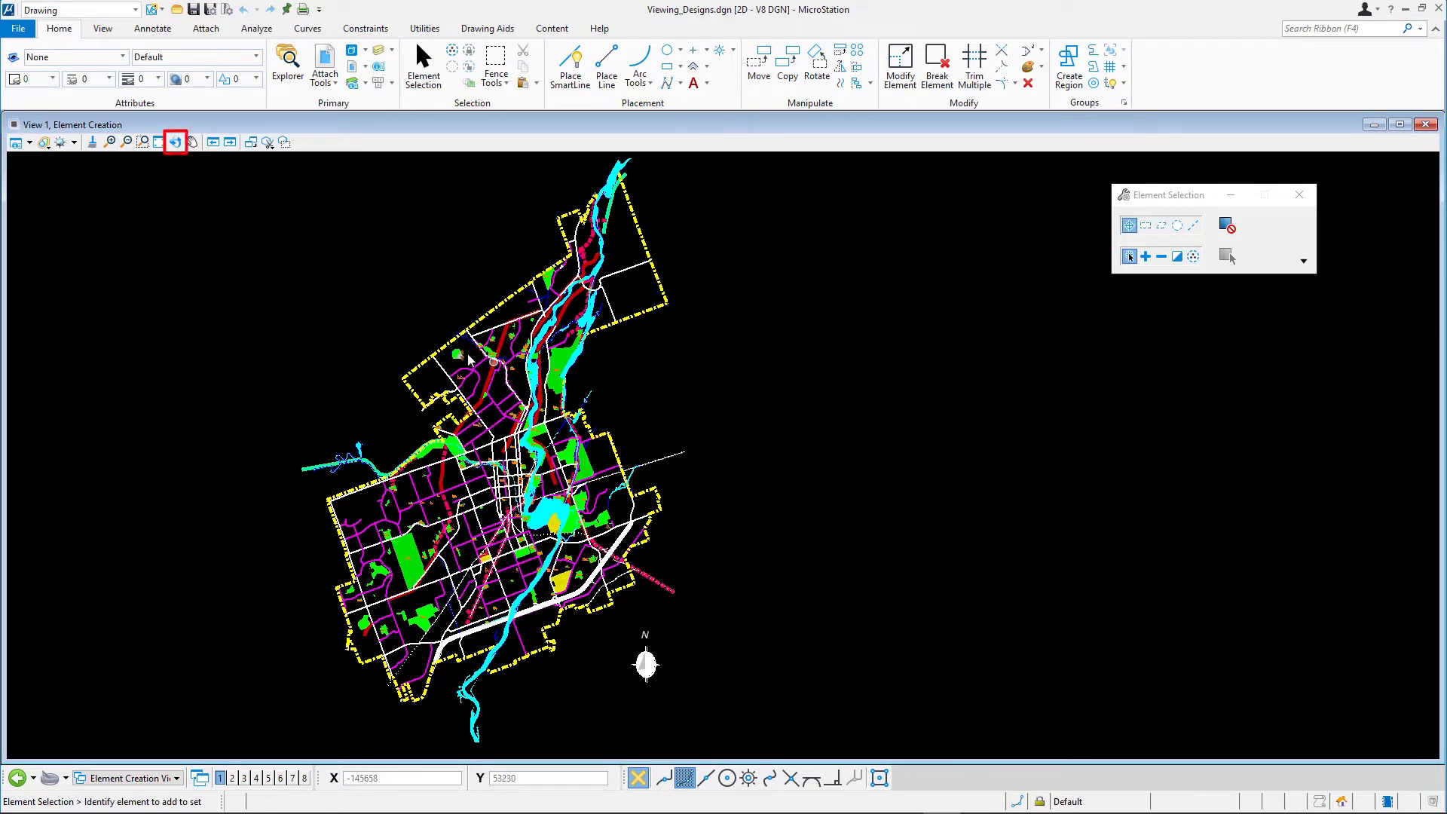
- Rotate the view with Rotate View, then reset it with the Unrotated method
click(174, 141)
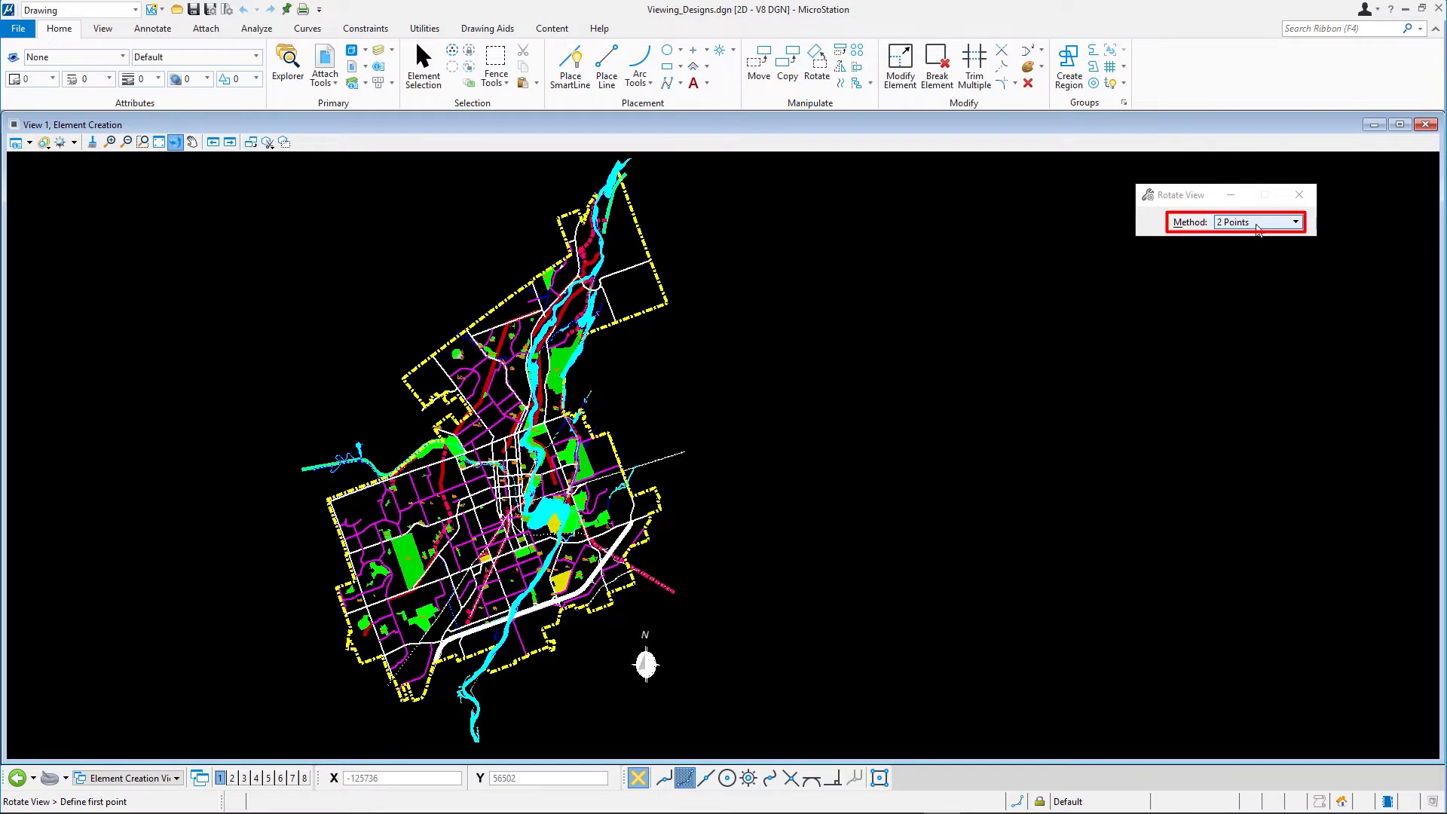
mouse_move(402, 453)
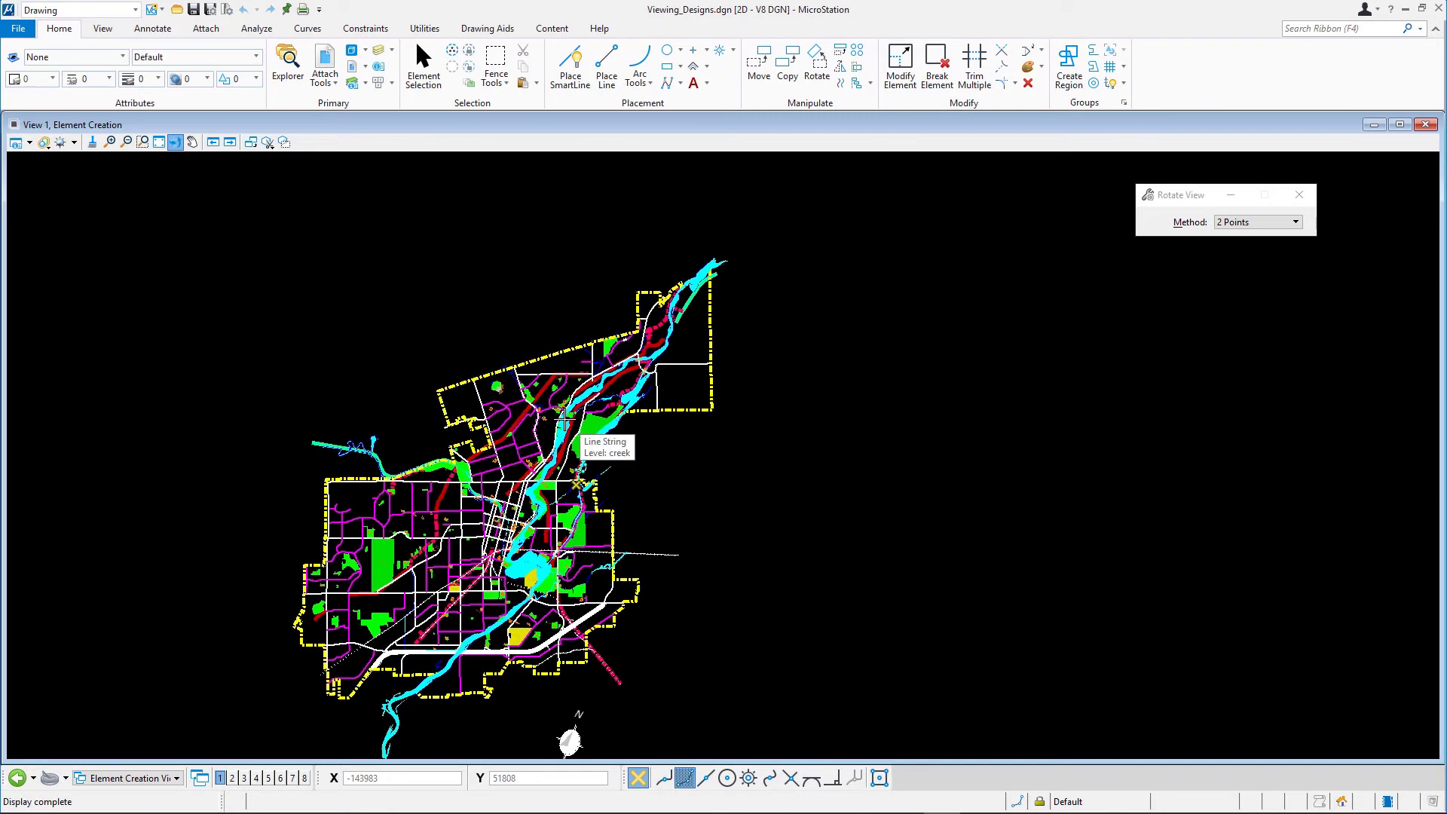
mouse_move(665, 460)
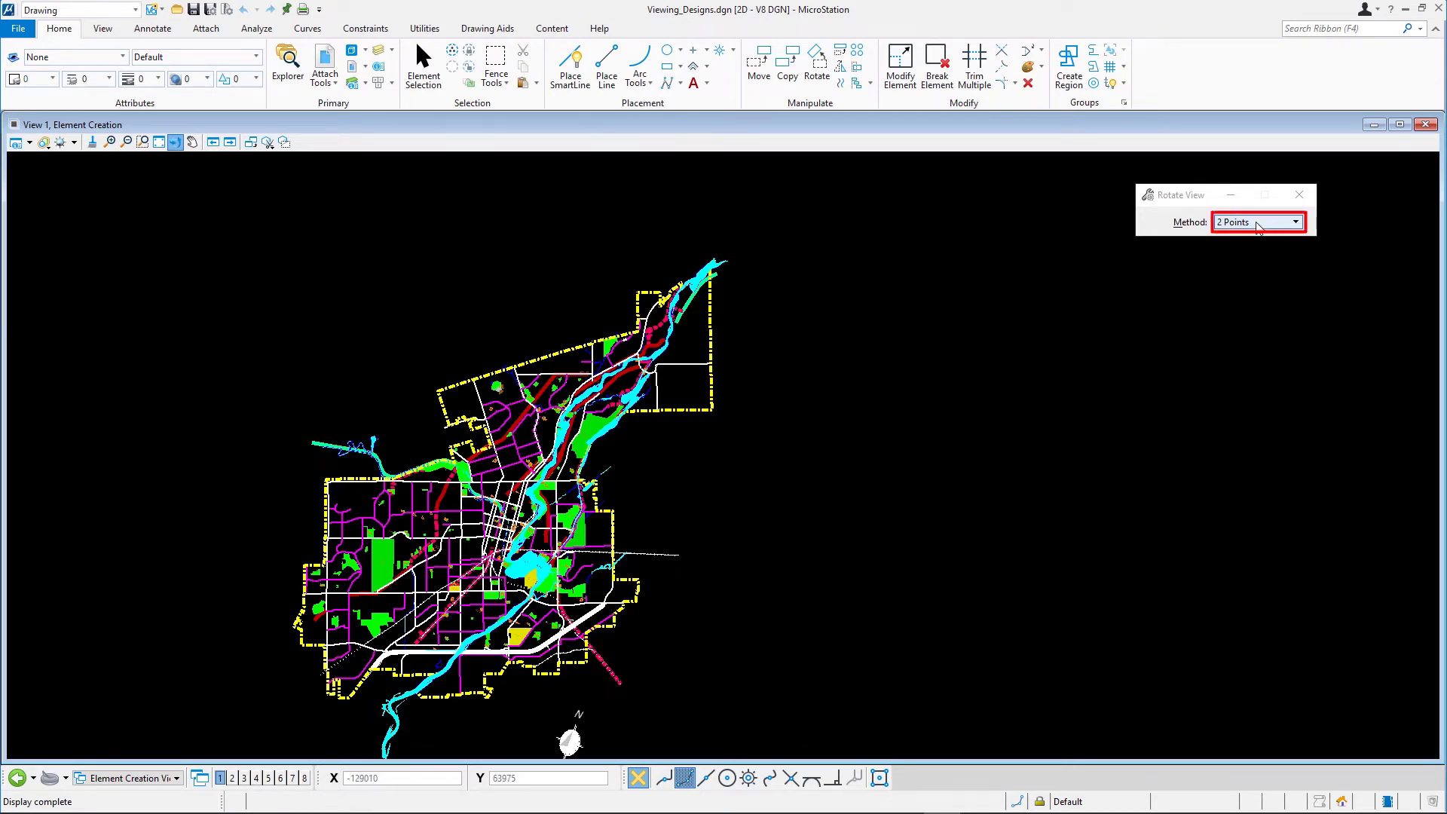
click(1294, 221)
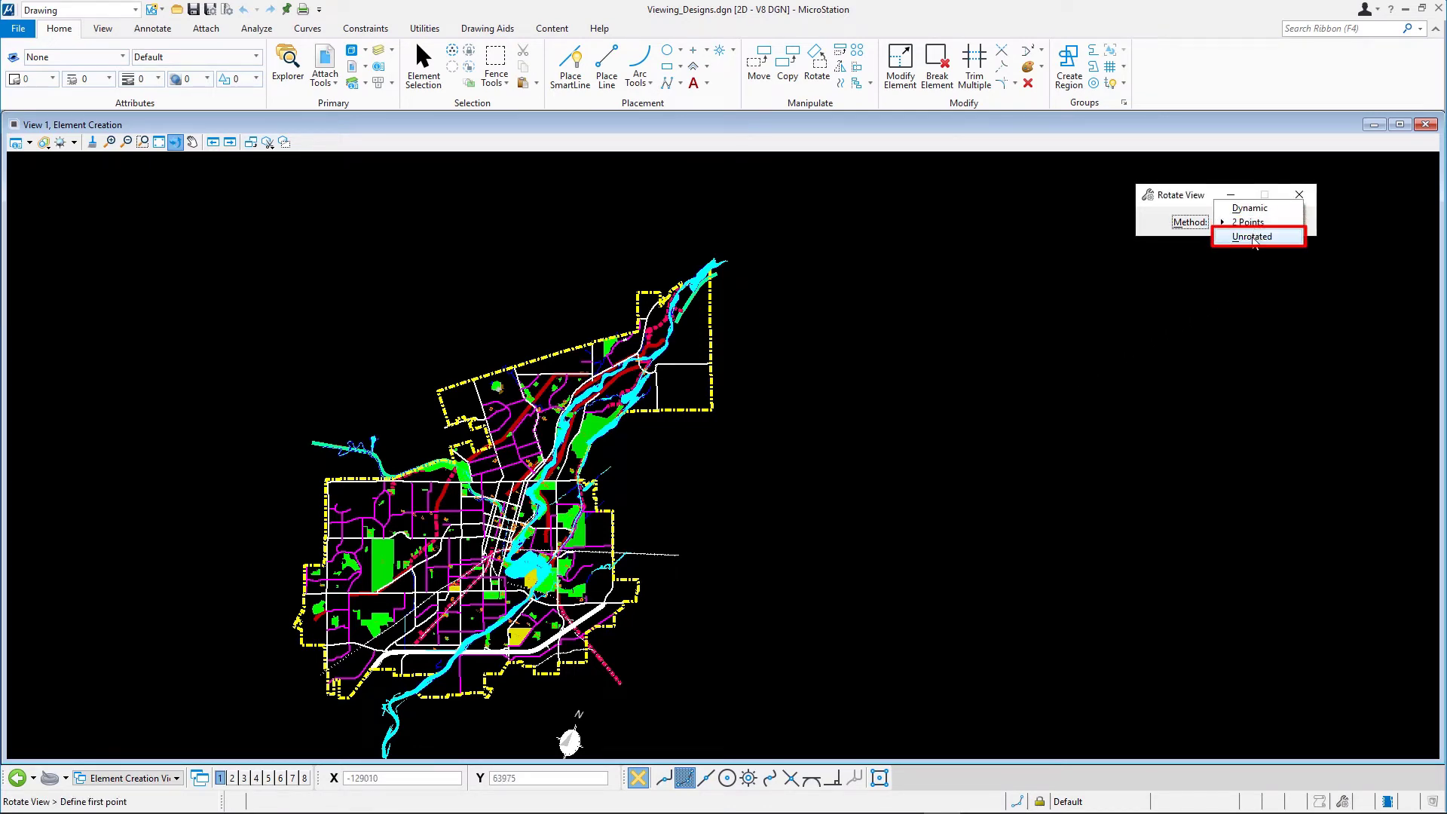
click(1251, 236)
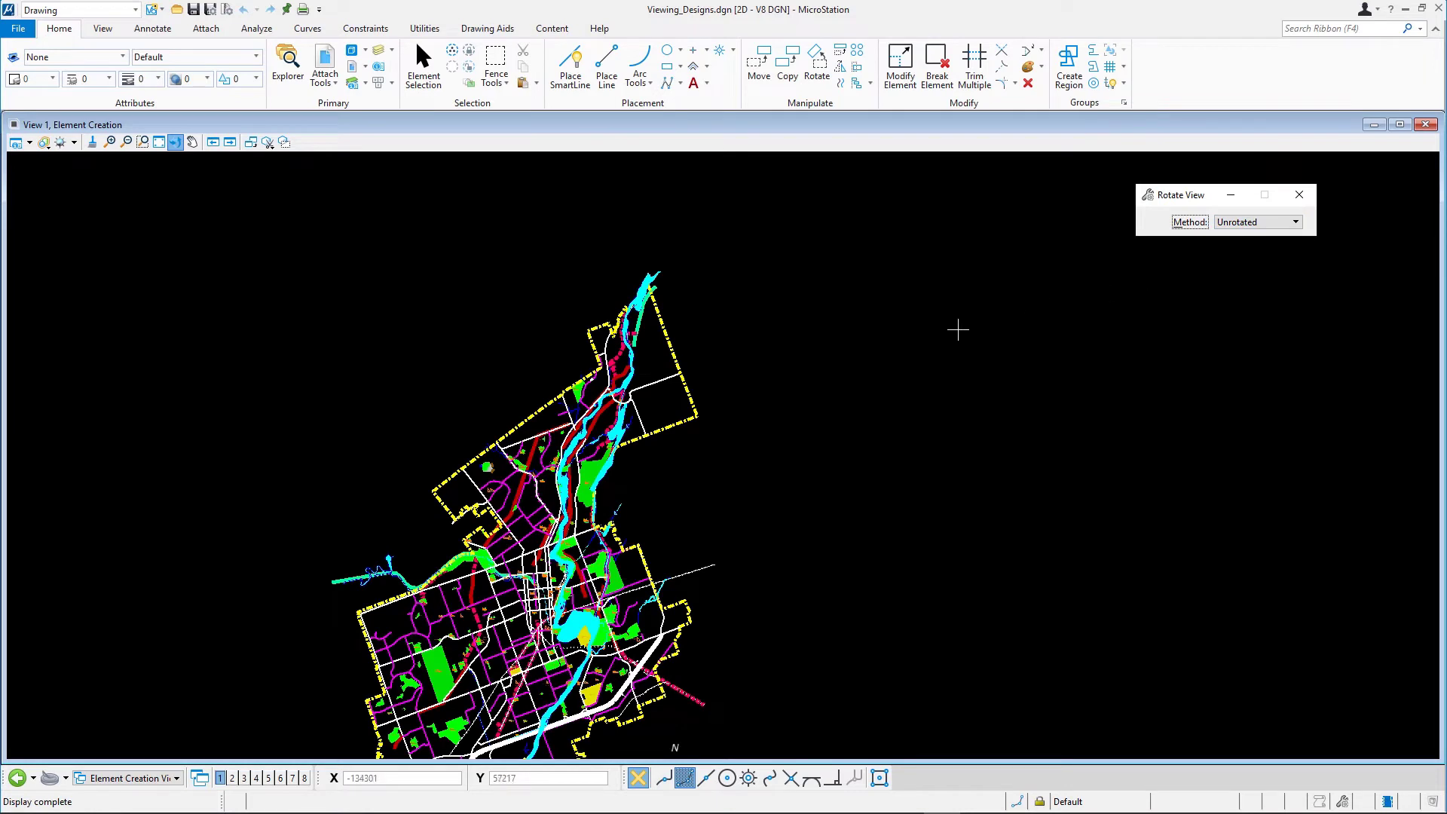
mouse_move(881, 334)
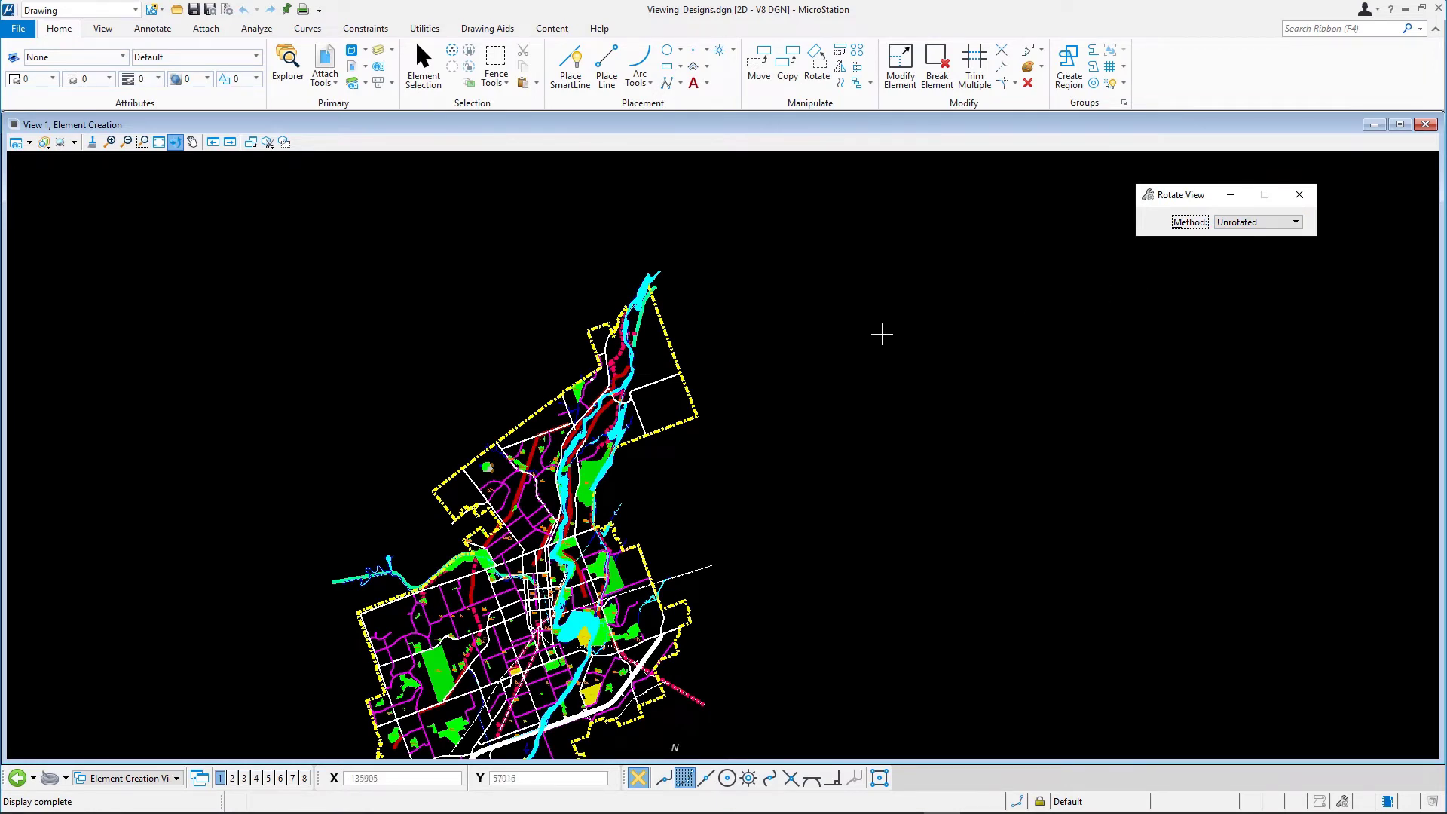
- Step back with View Previous, forward with View Next, and redraw with Update View
click(213, 141)
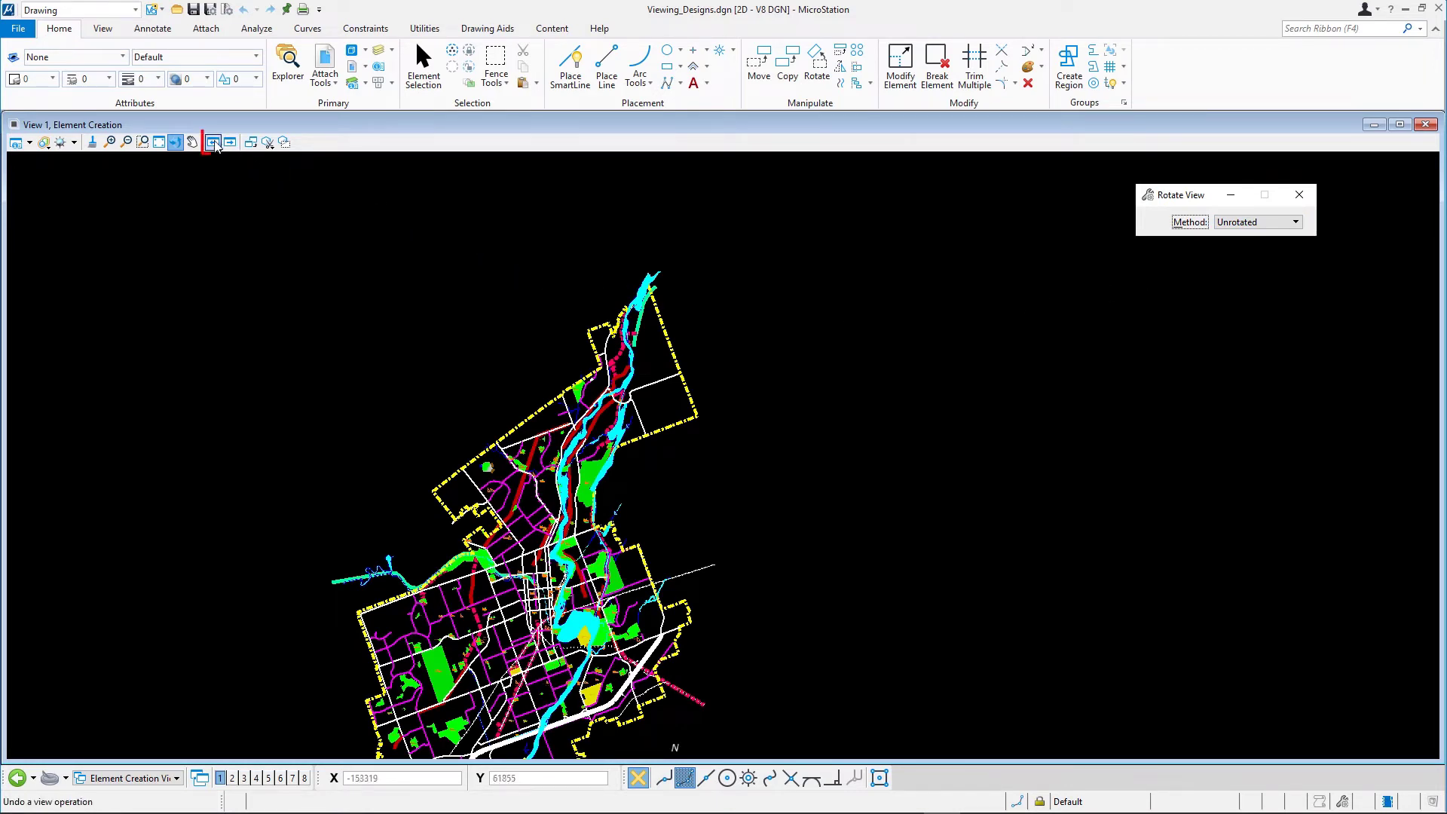
click(213, 141)
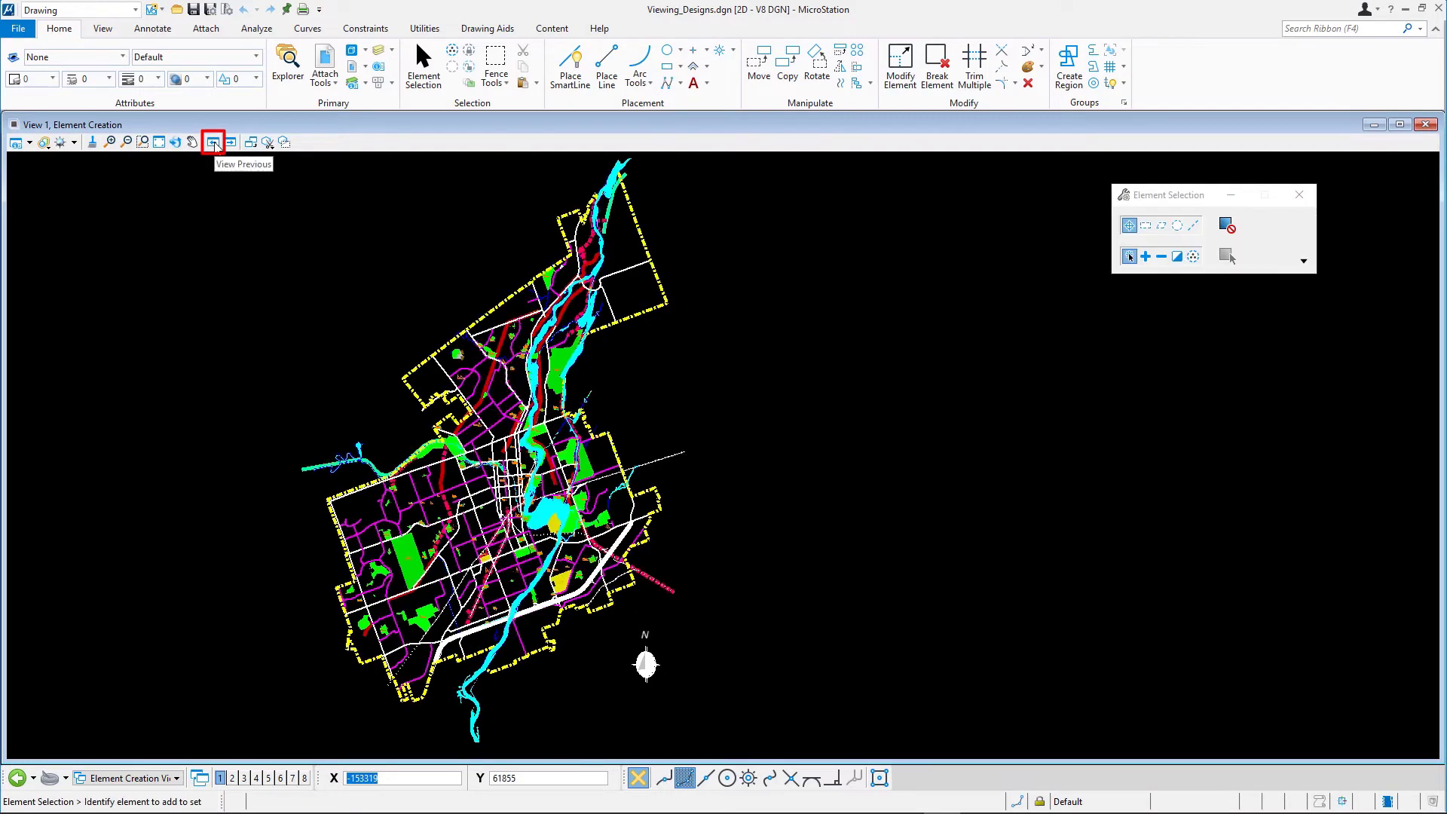
click(228, 141)
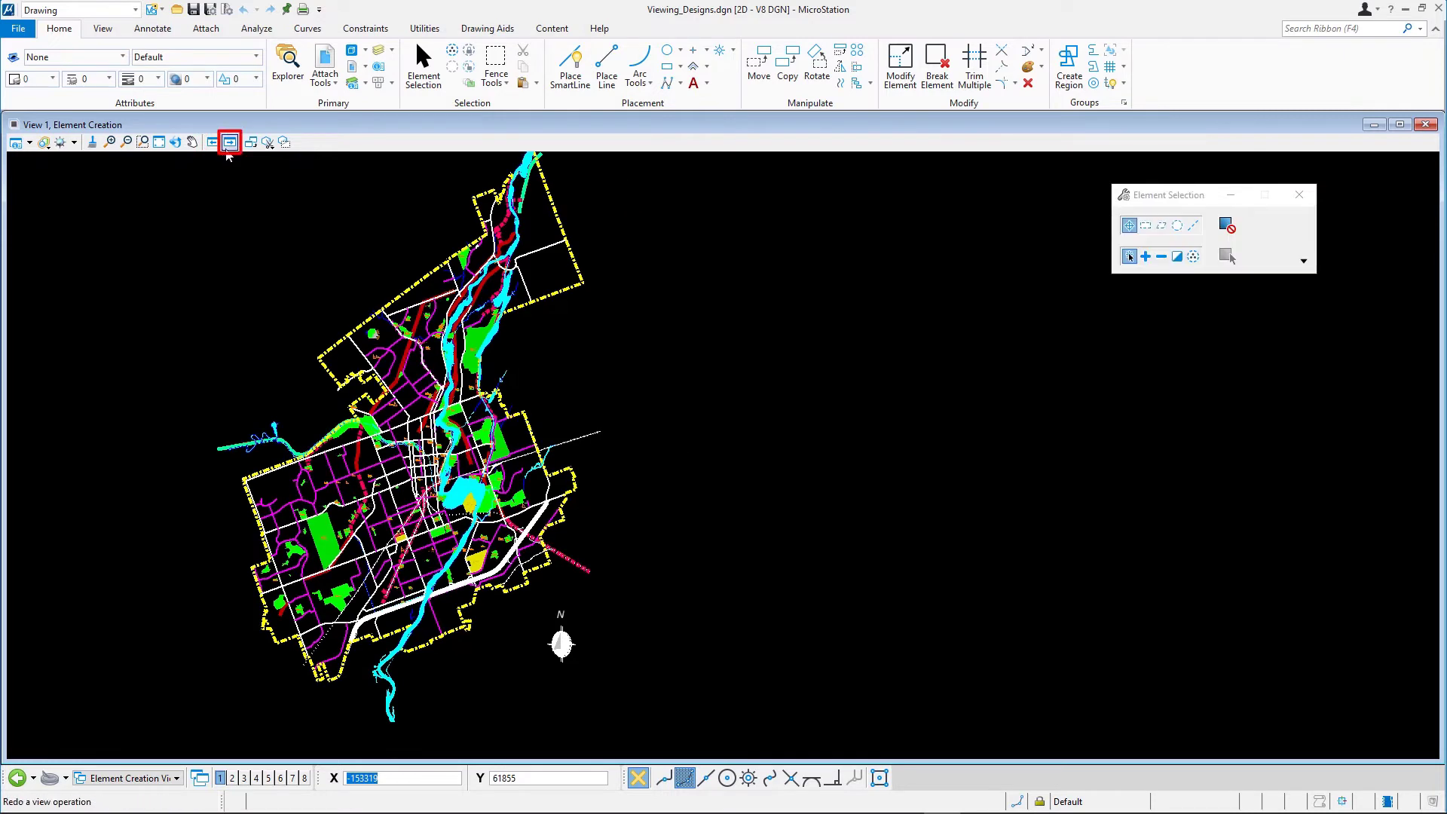
click(227, 142)
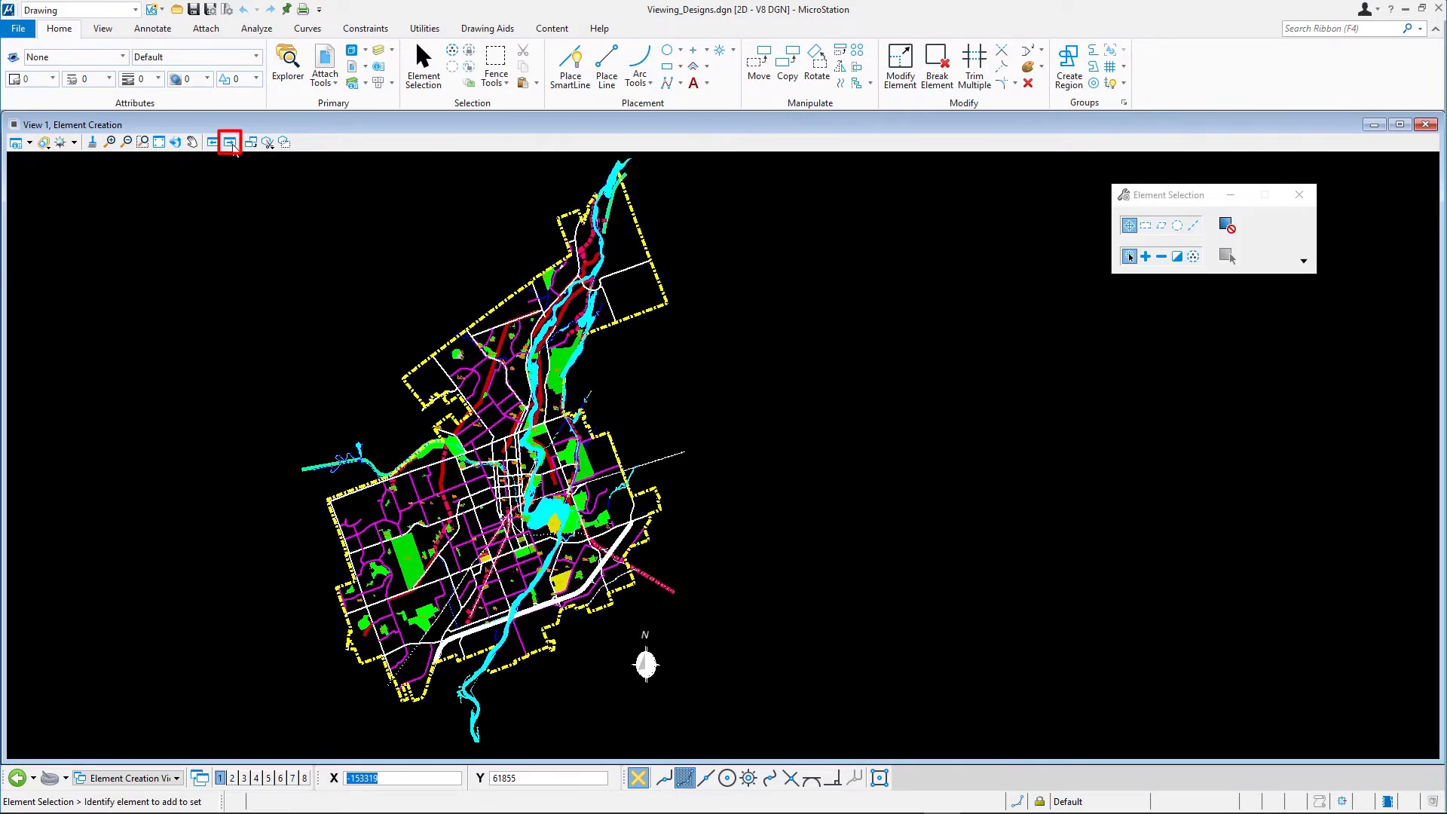
mouse_move(120, 168)
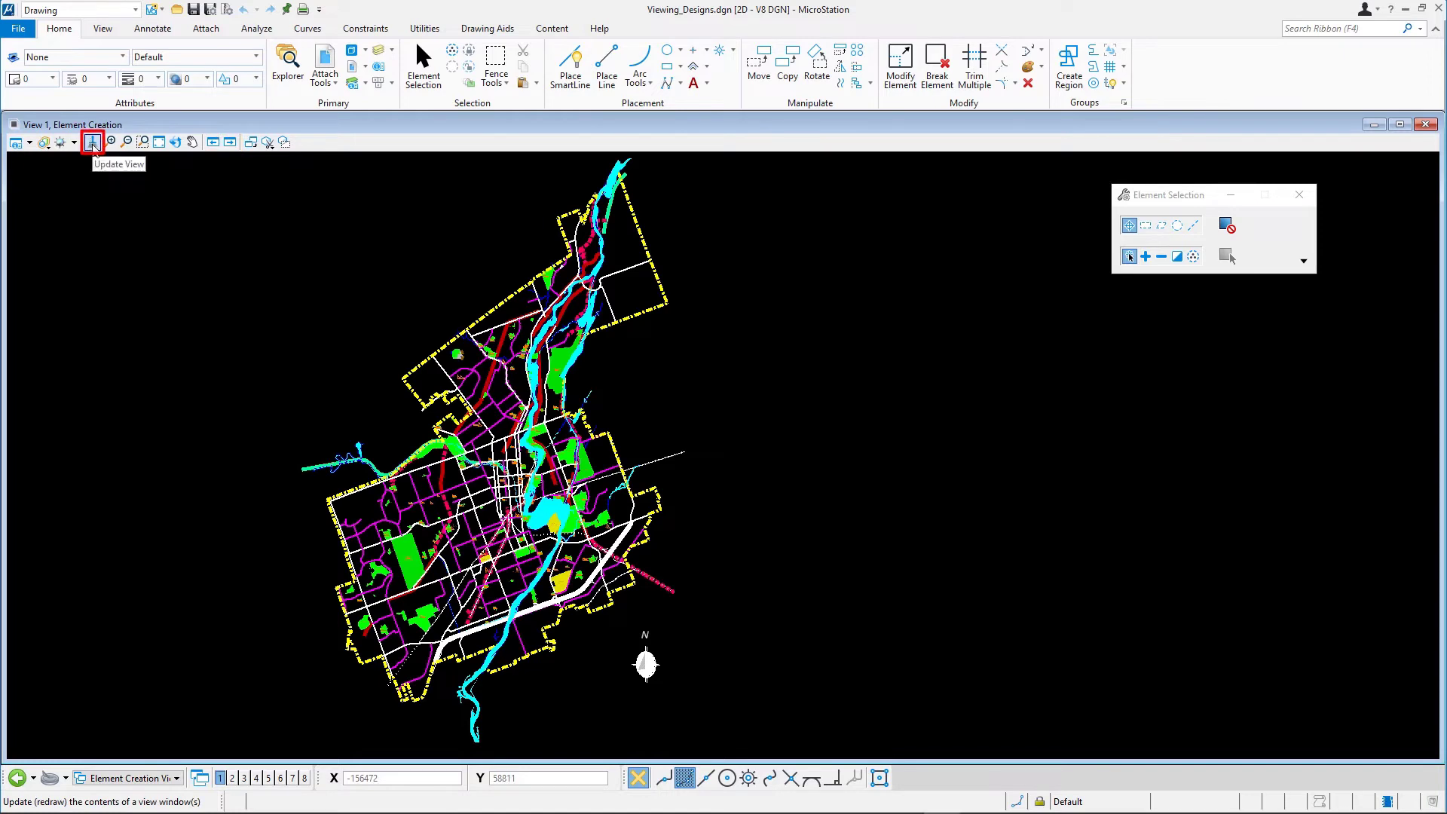
click(92, 141)
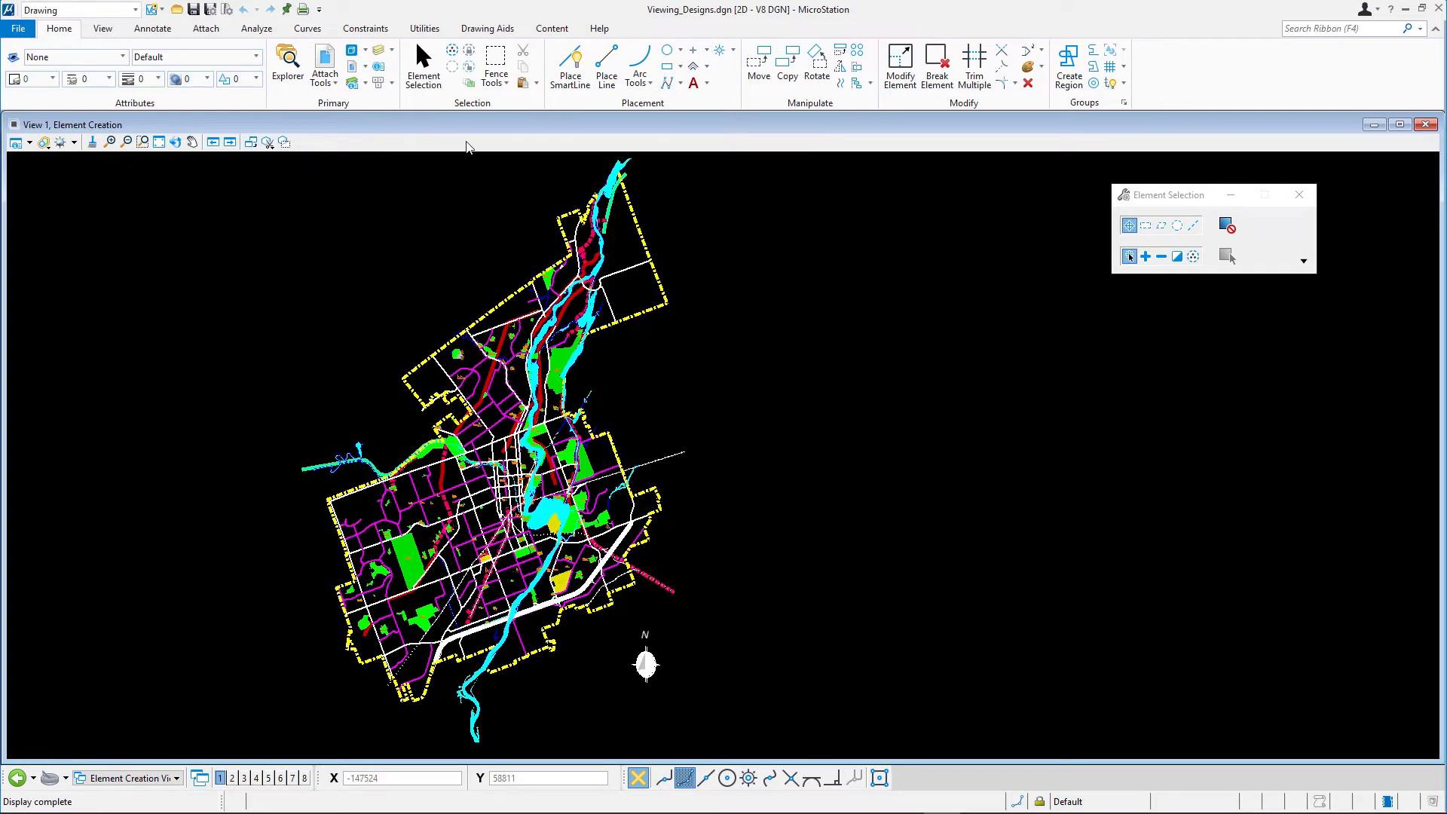
- Draw a four-segment open smartline left of the map, window-zooming in mid-drawing
click(570, 65)
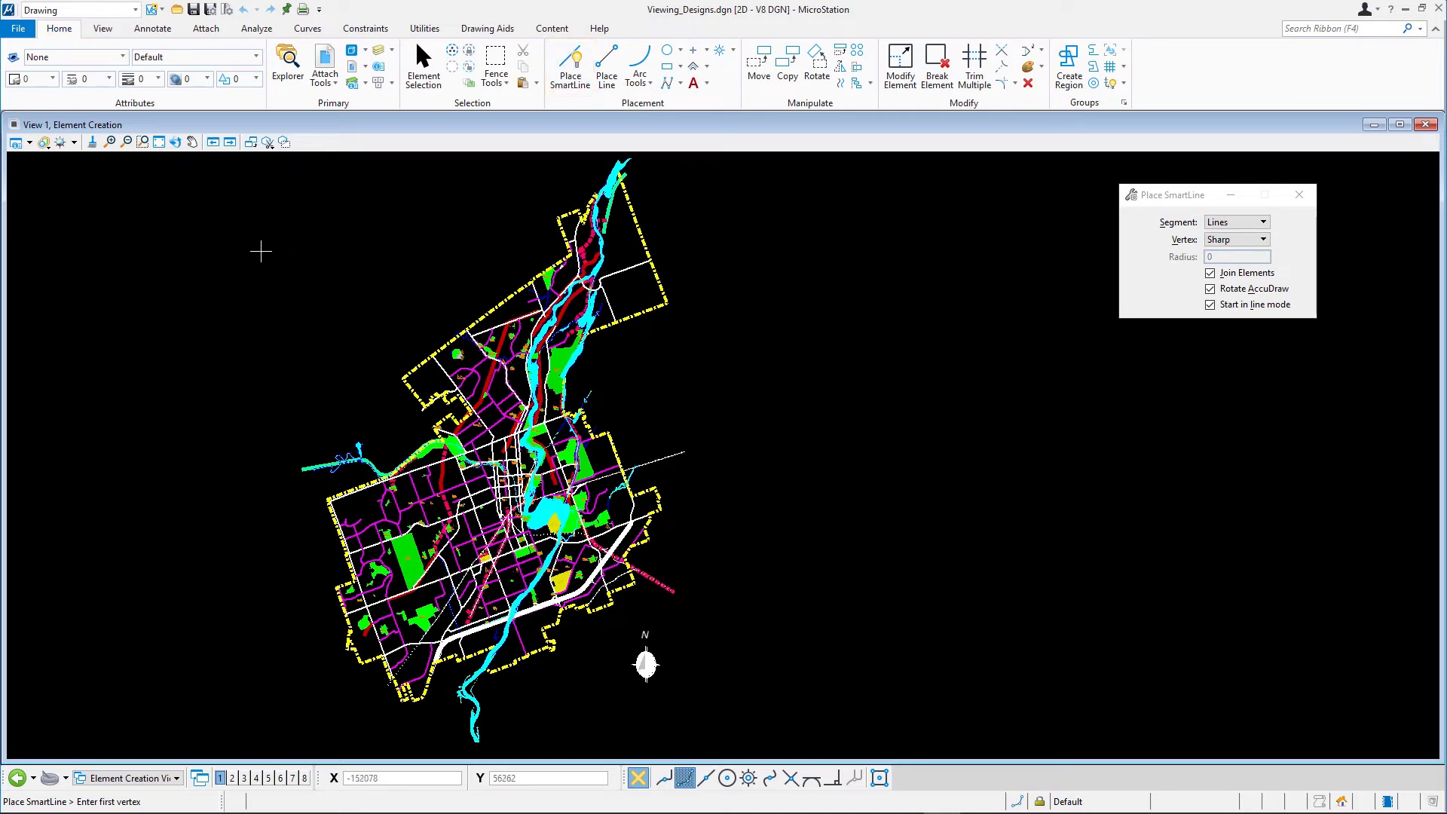
click(261, 252)
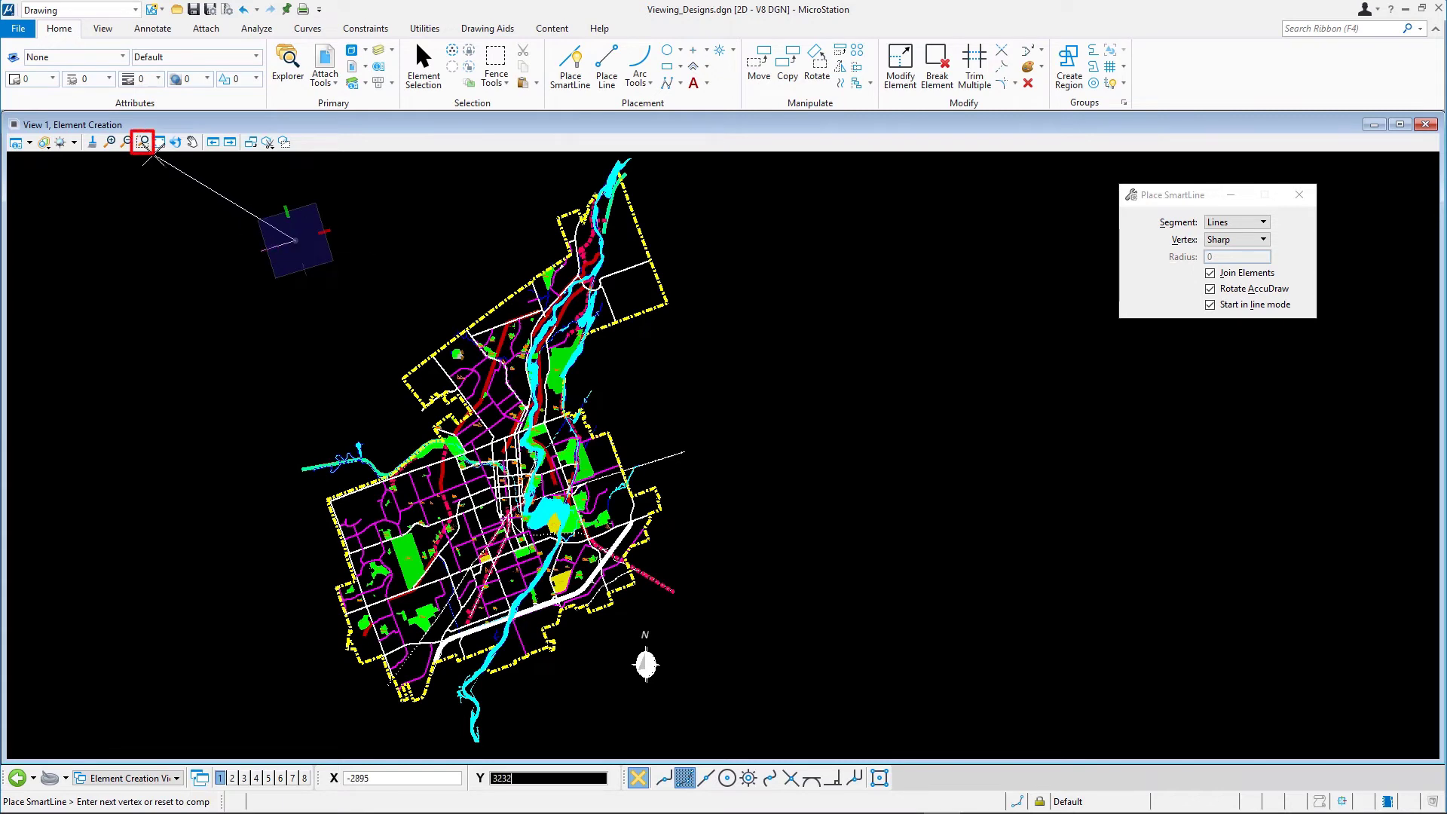
click(142, 141)
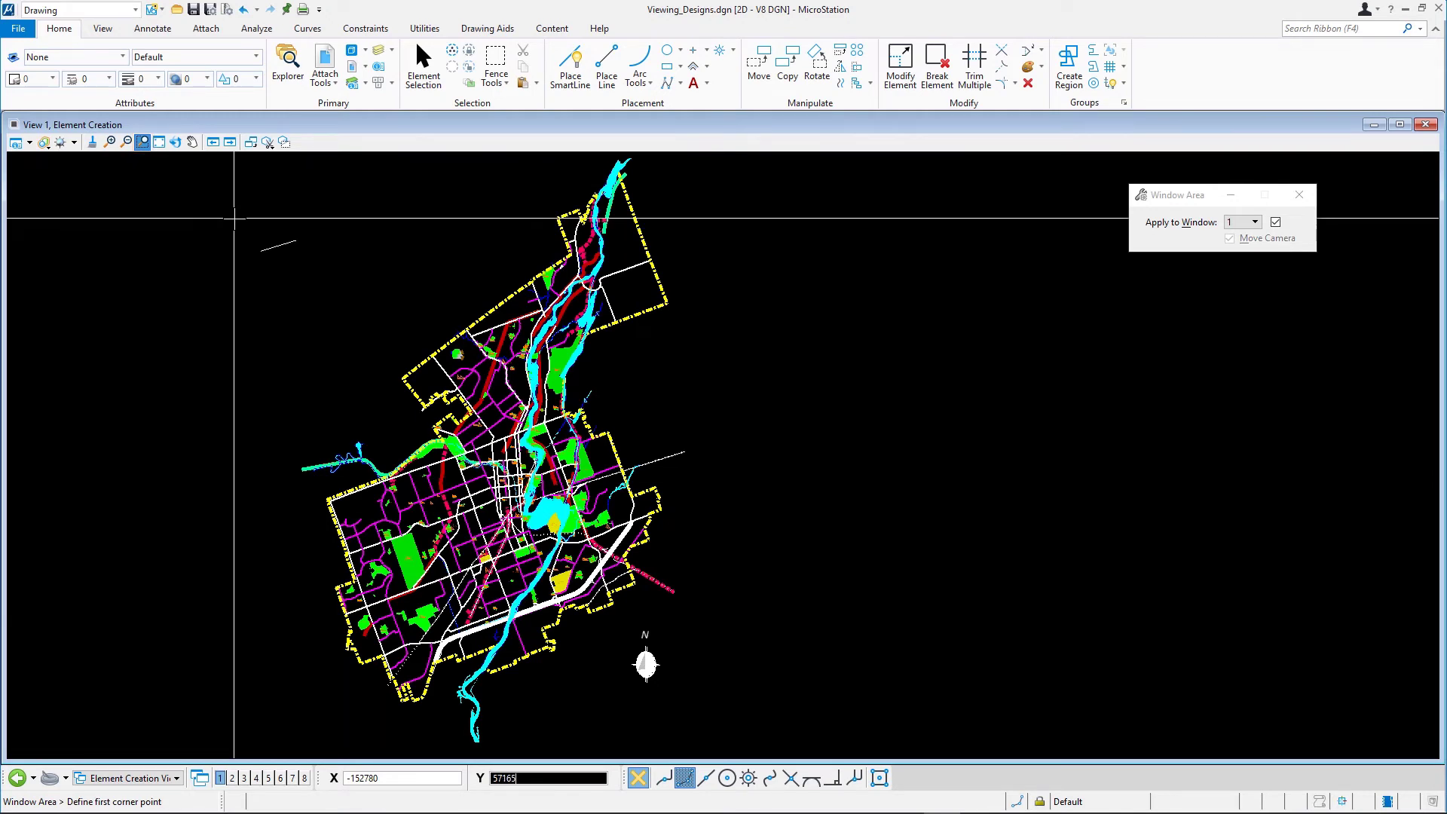
click(234, 218)
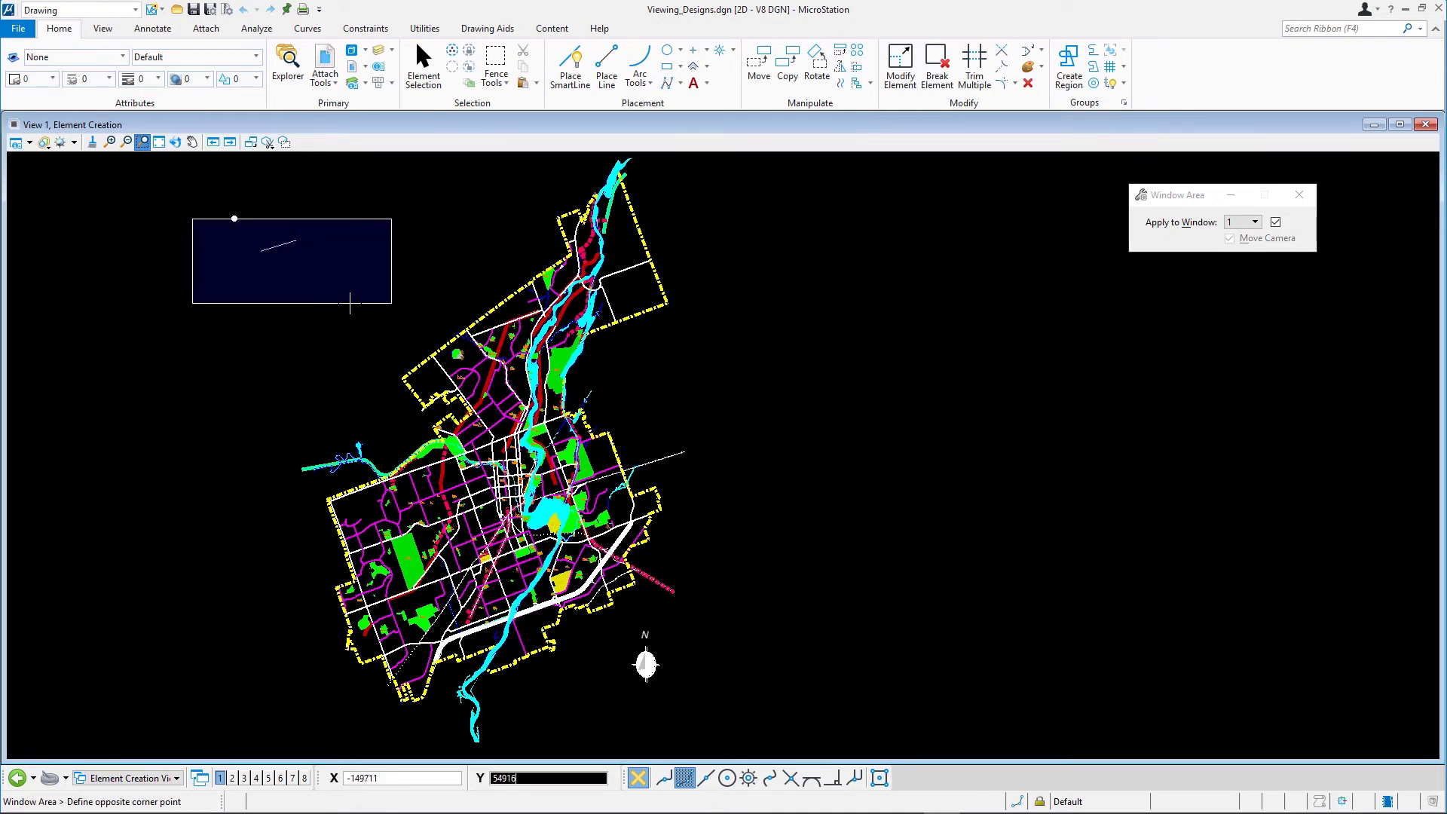
click(351, 304)
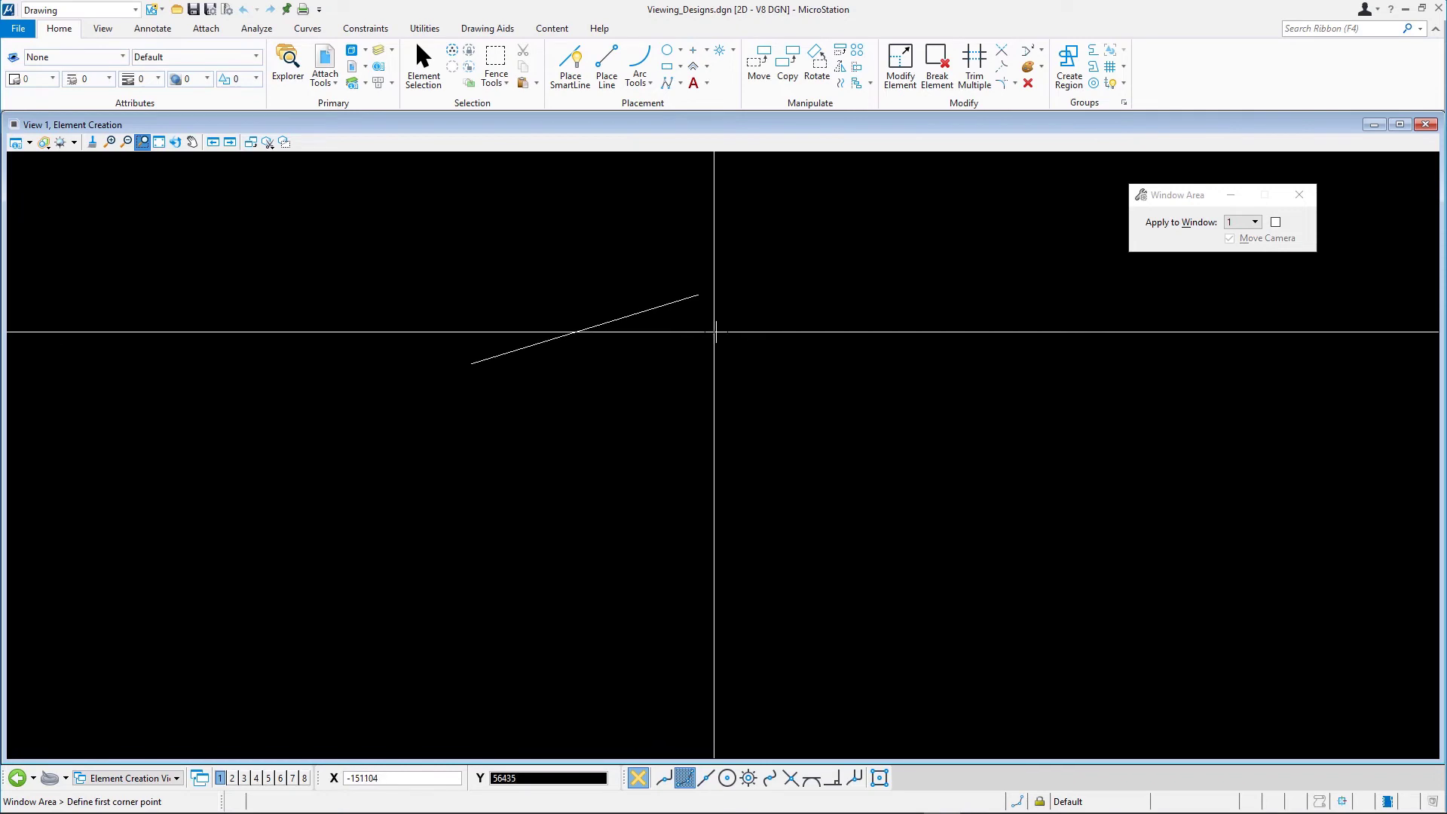
click(570, 66)
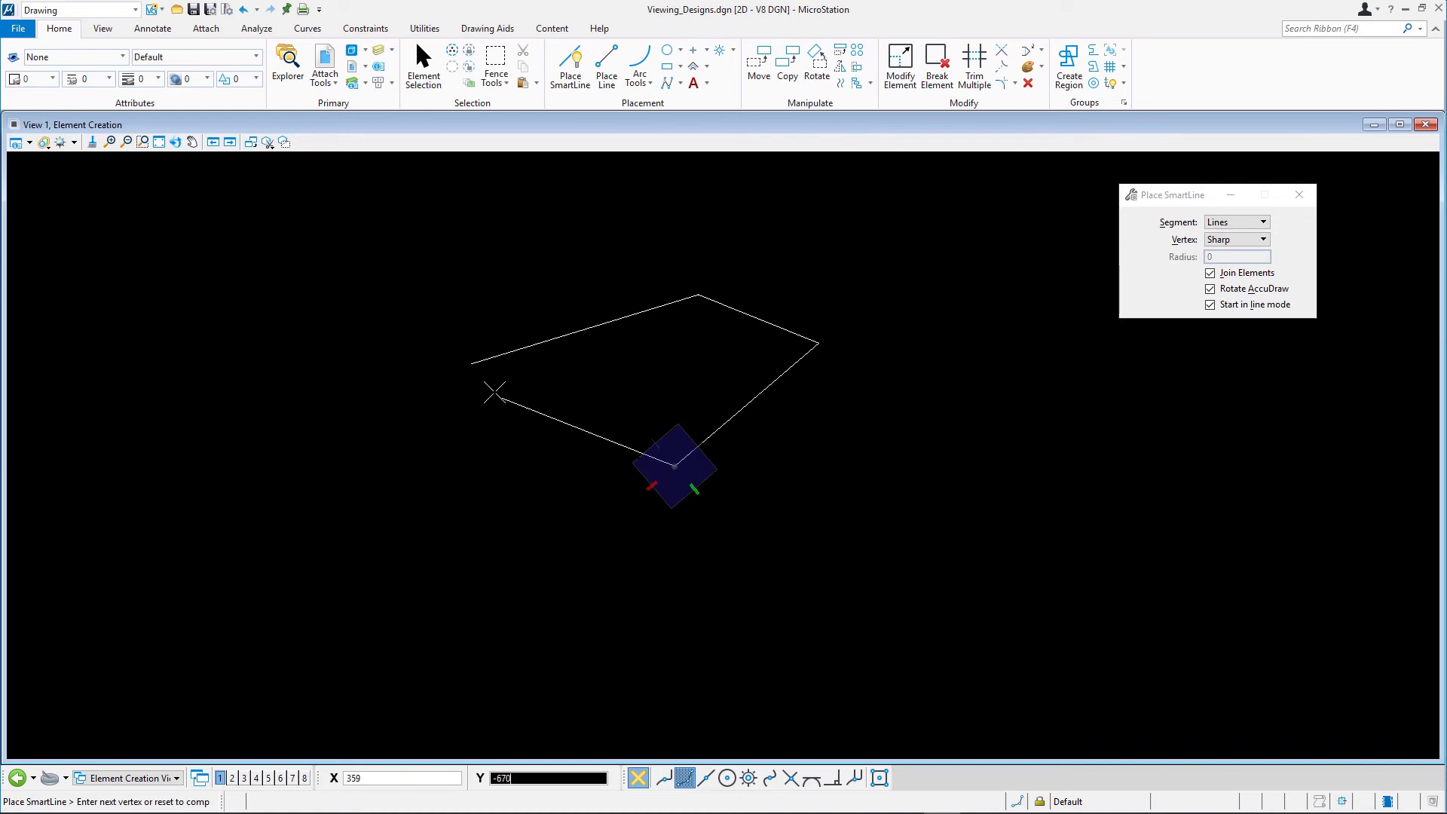
mouse_move(489, 383)
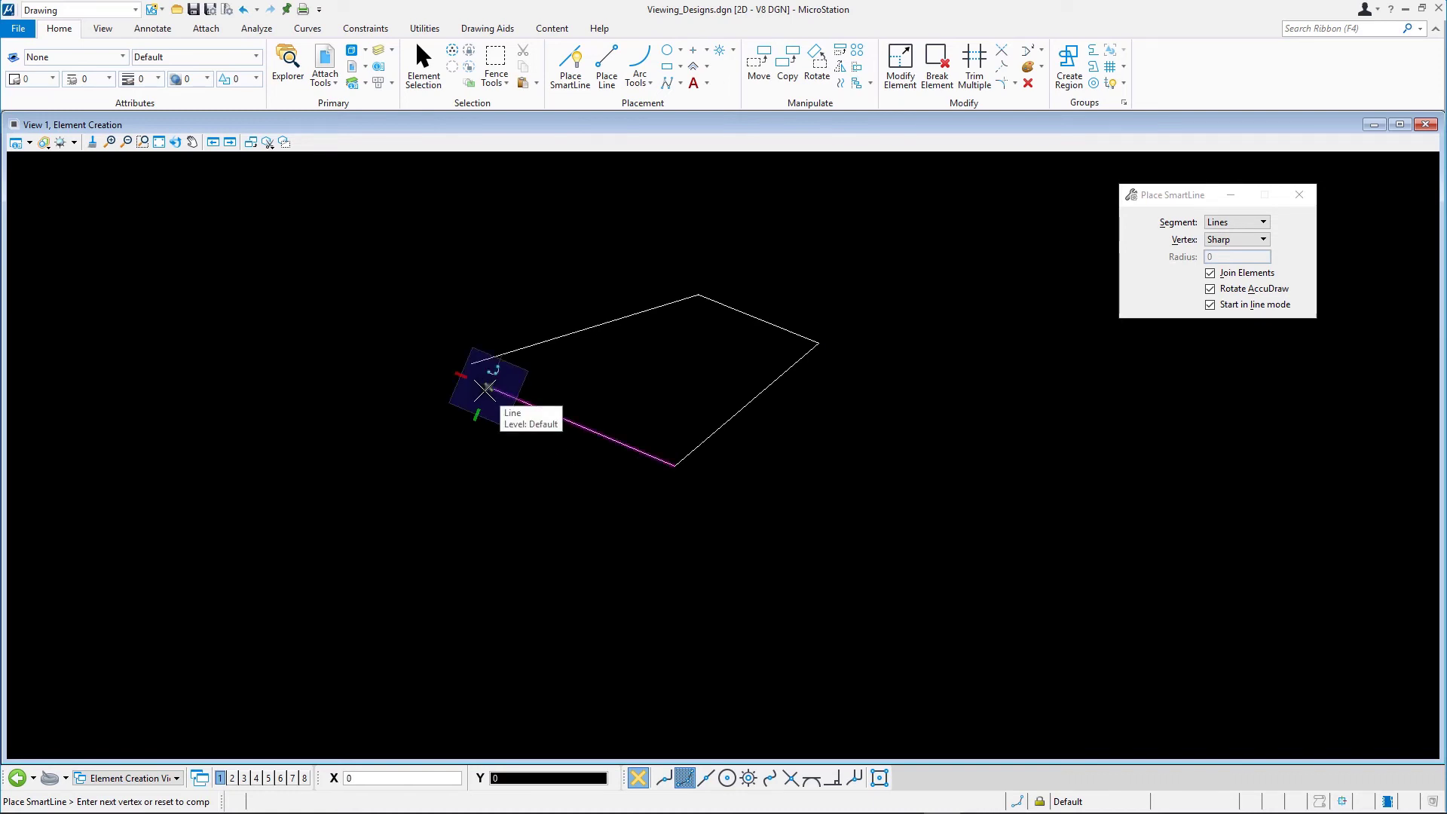
right_click(486, 387)
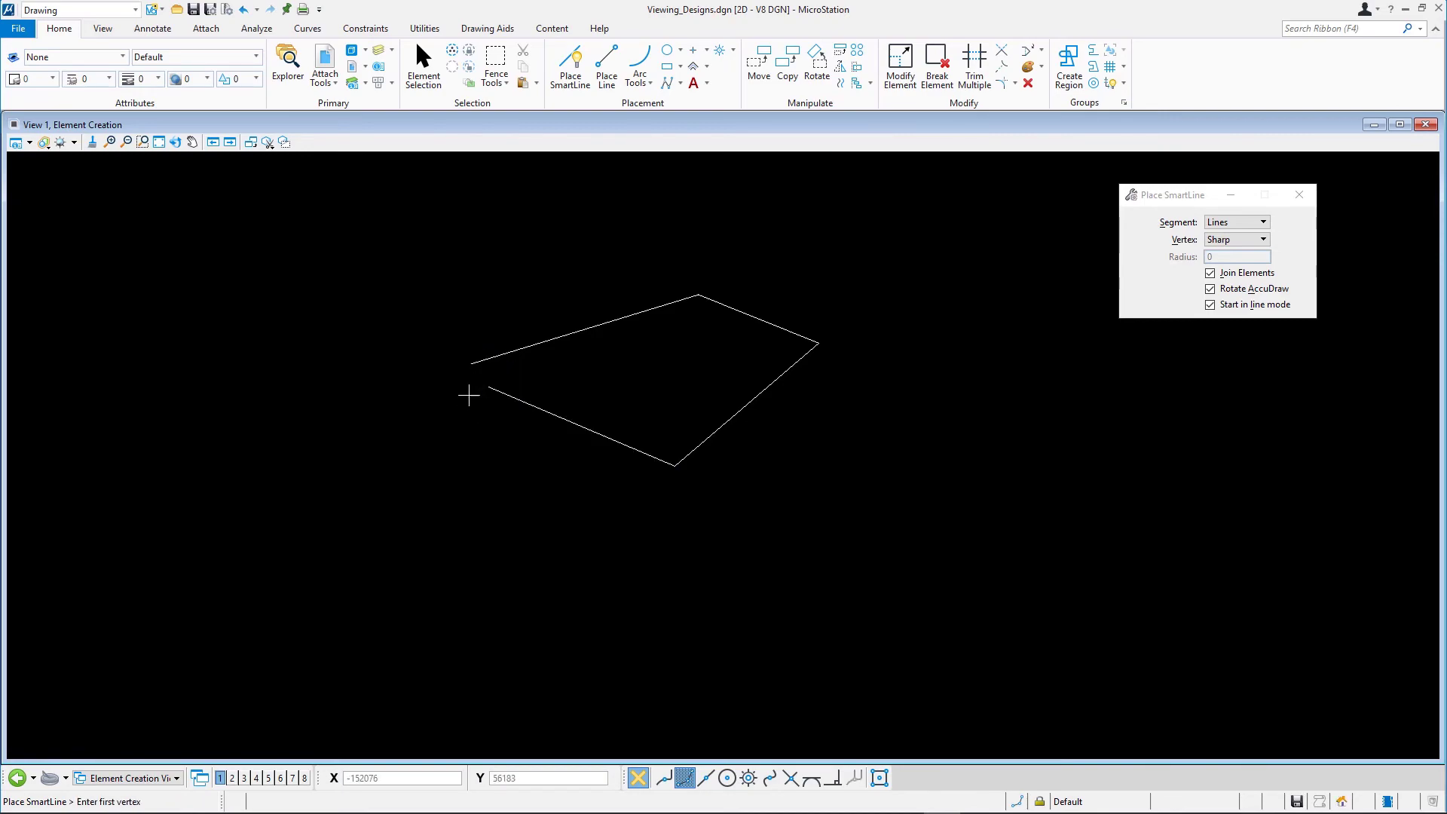